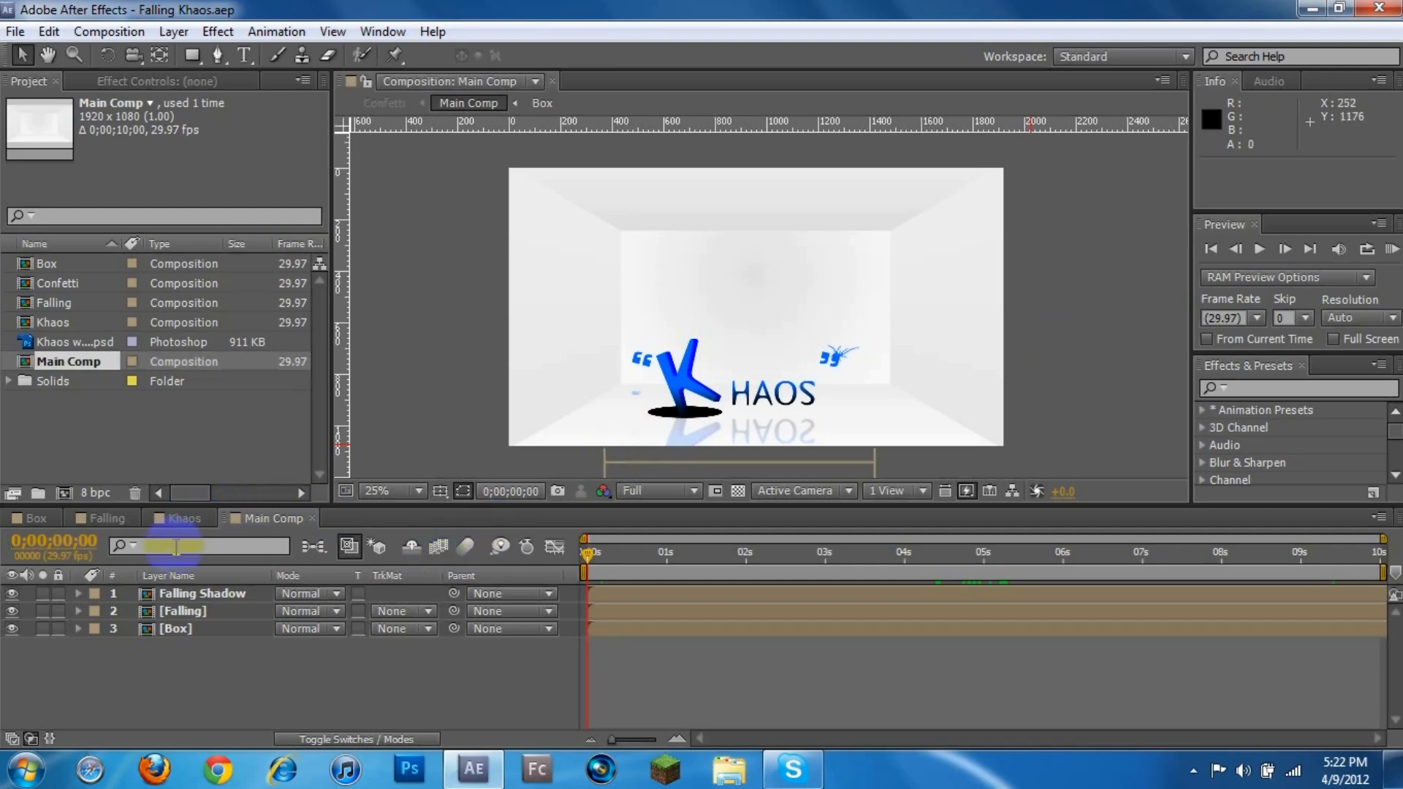
# Browse the Falling, Khaos and Main Comp tabs, then park Main Comp's time indicator at 0;00;07;00.
pyautogui.click(103, 519)
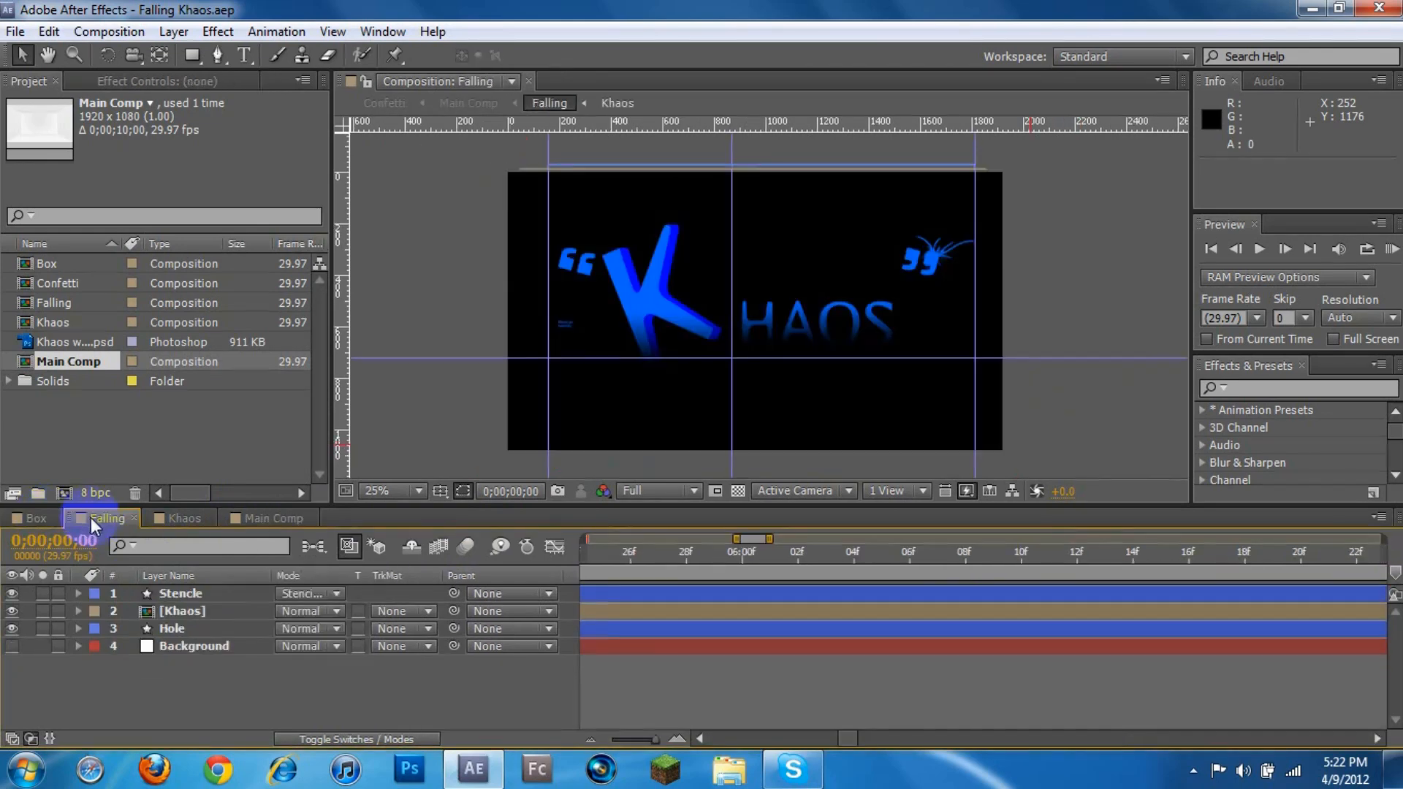
pyautogui.click(183, 517)
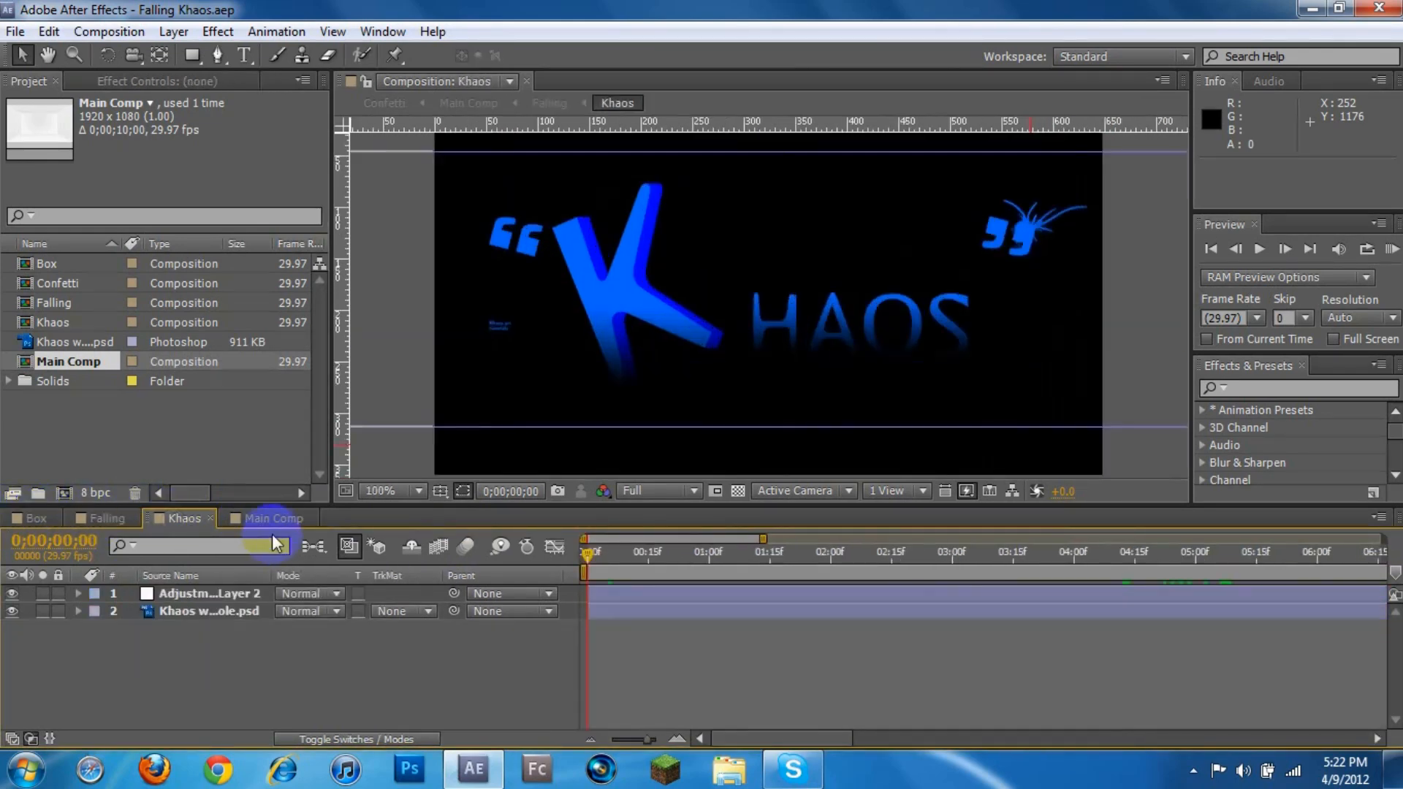
pyautogui.click(274, 518)
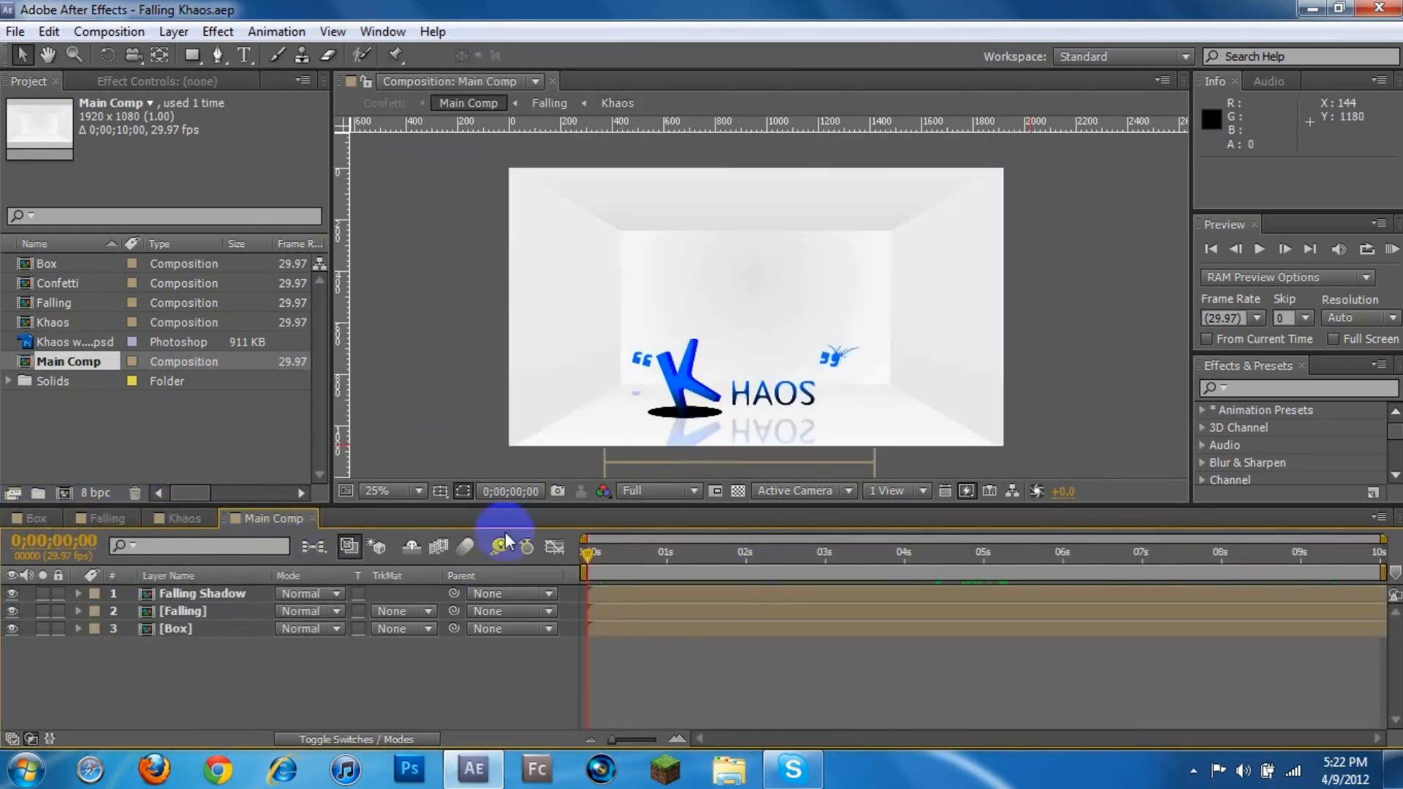
pyautogui.click(202, 593)
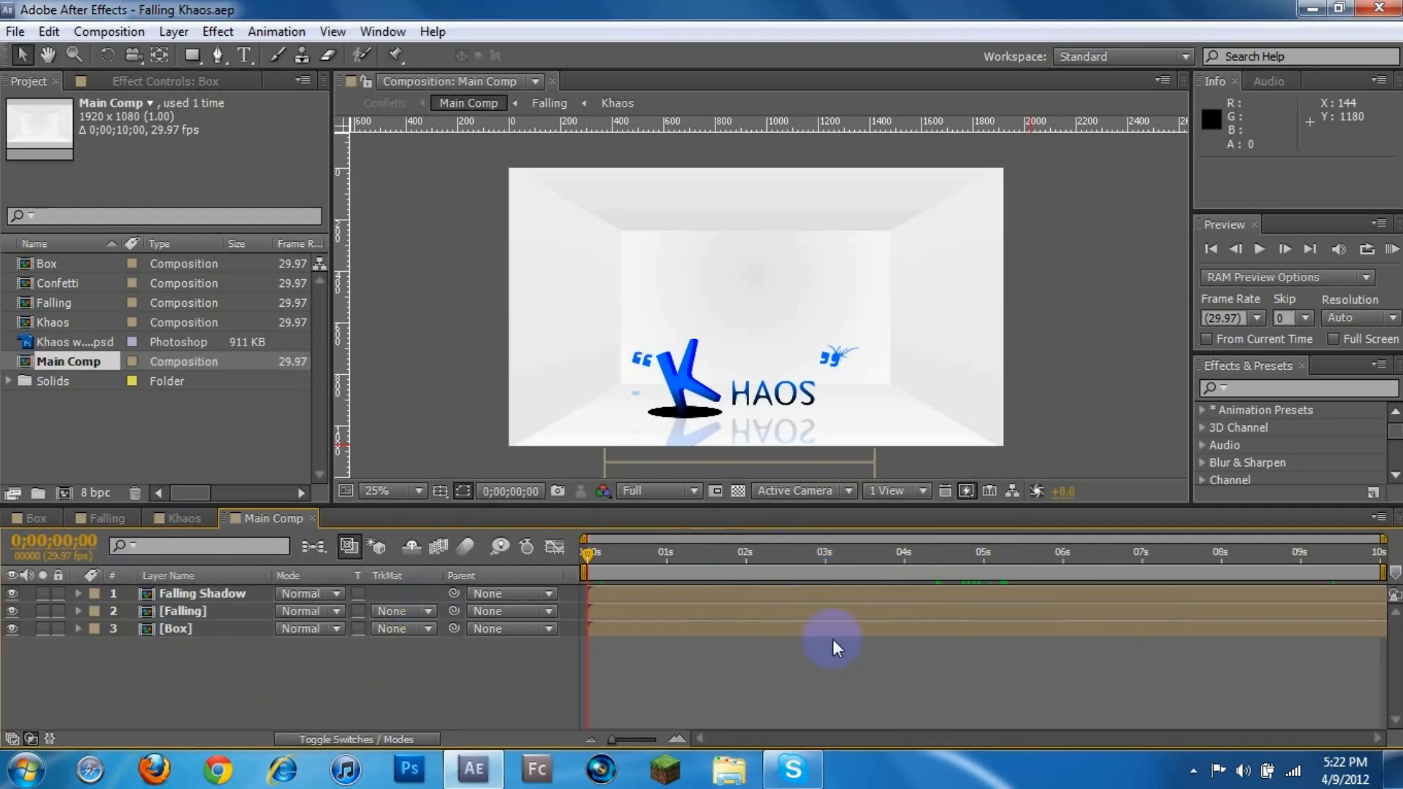
pyautogui.click(657, 575)
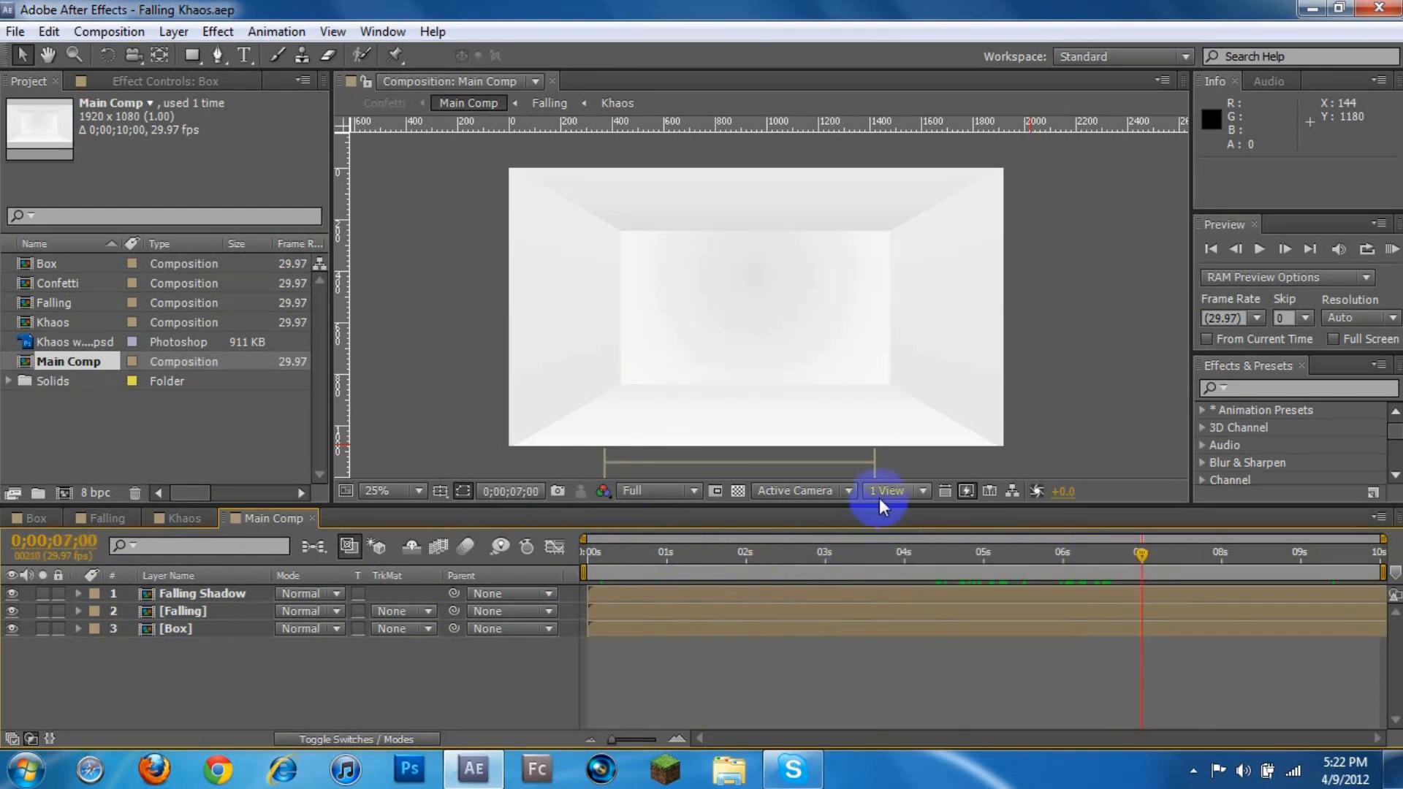
pyautogui.moveTo(989, 448)
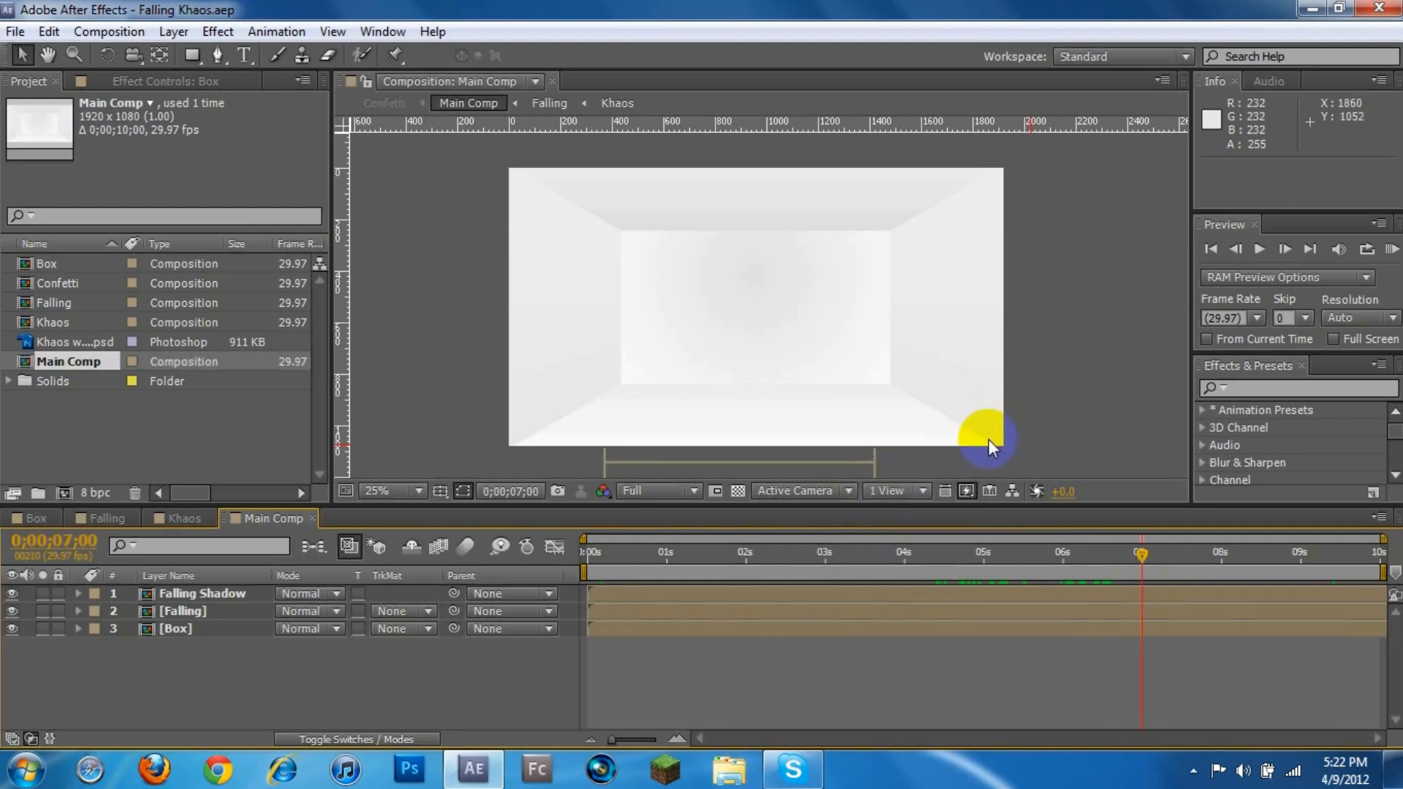
pyautogui.moveTo(926, 519)
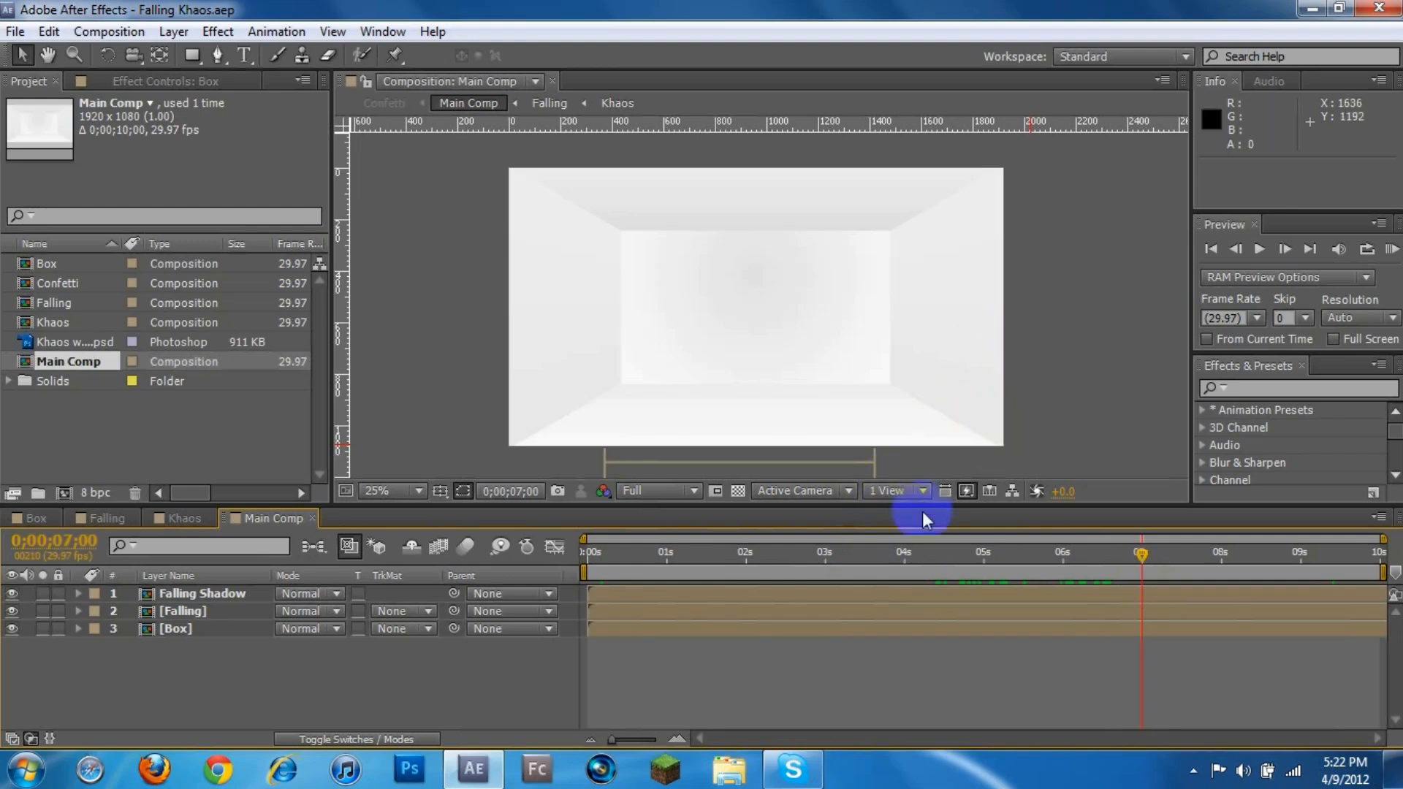
pyautogui.moveTo(761, 734)
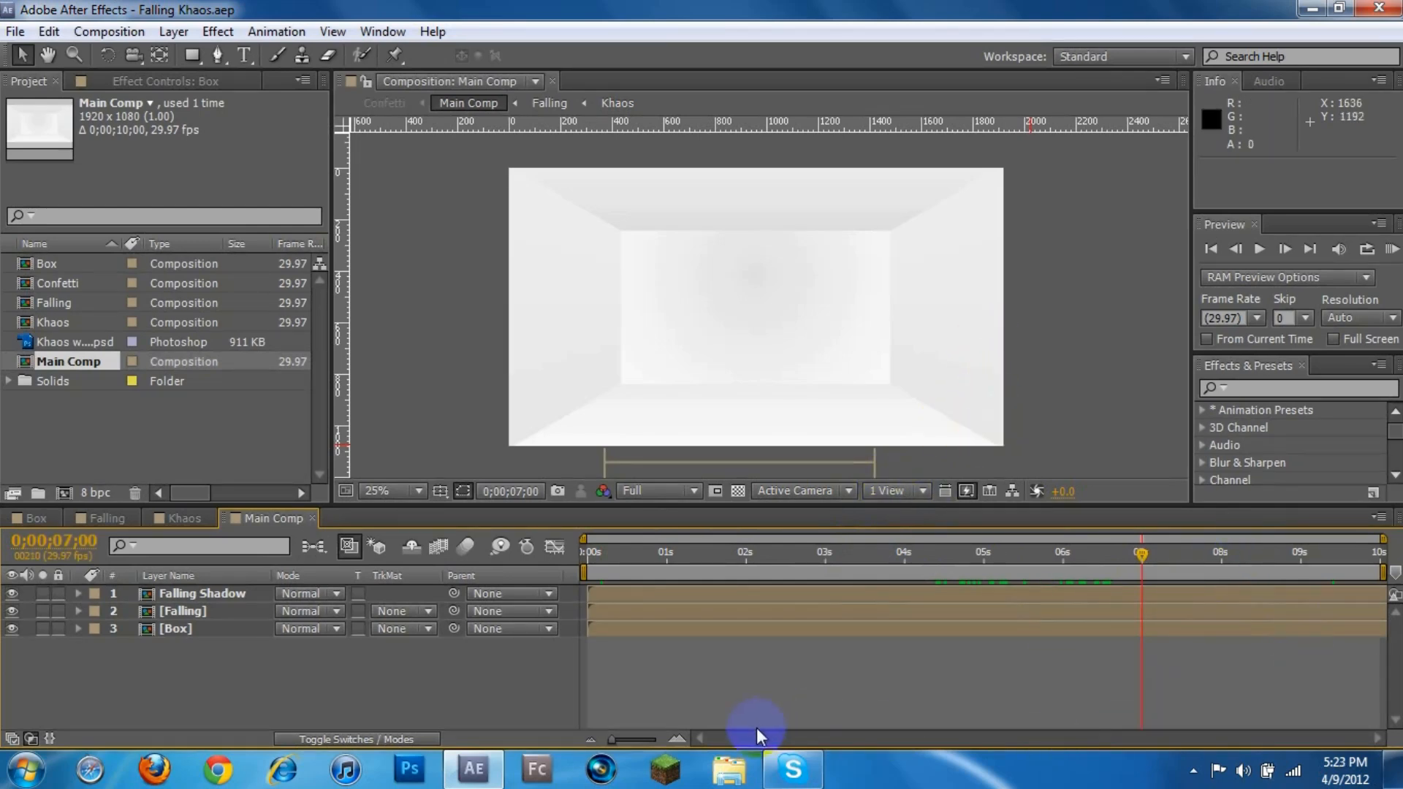
pyautogui.moveTo(1391, 586)
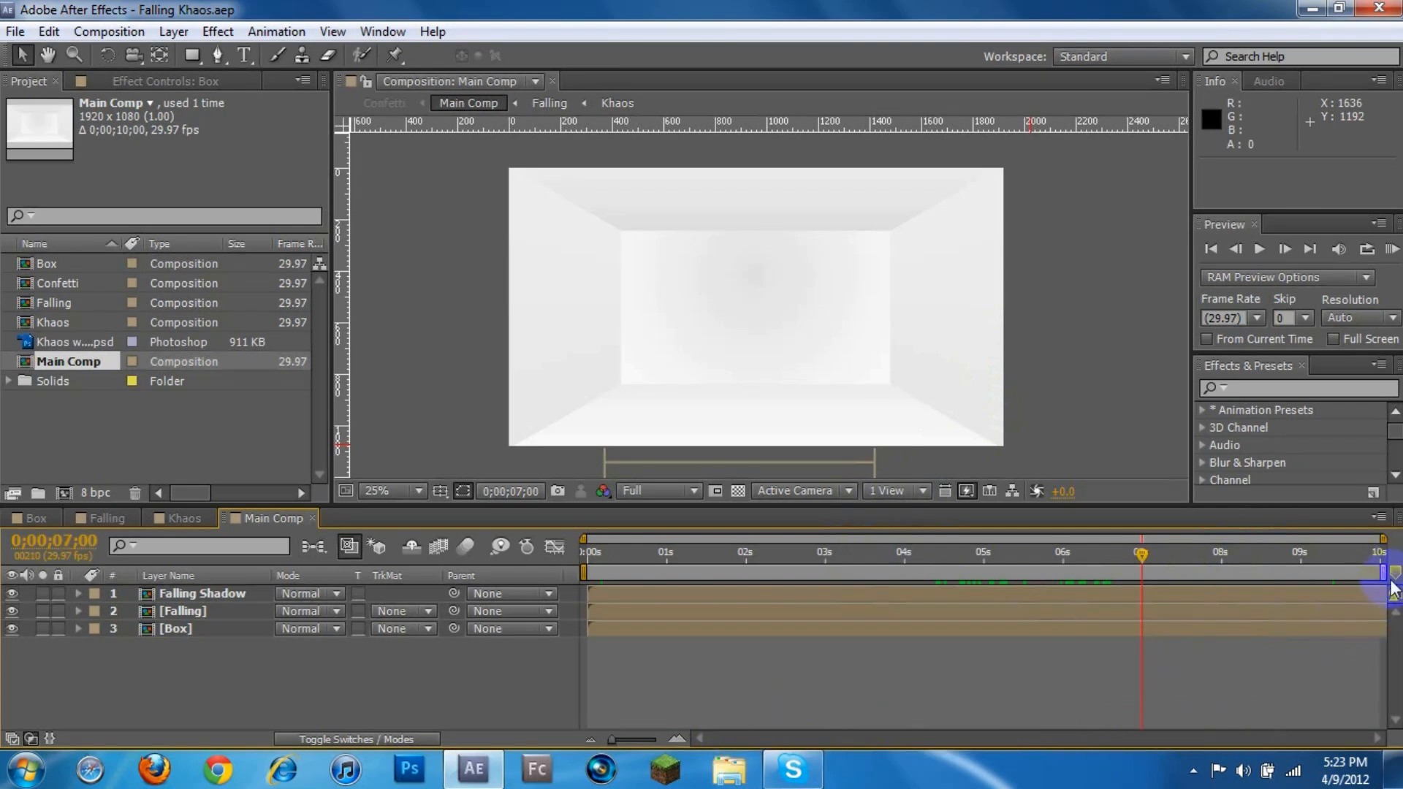
pyautogui.moveTo(1197, 609)
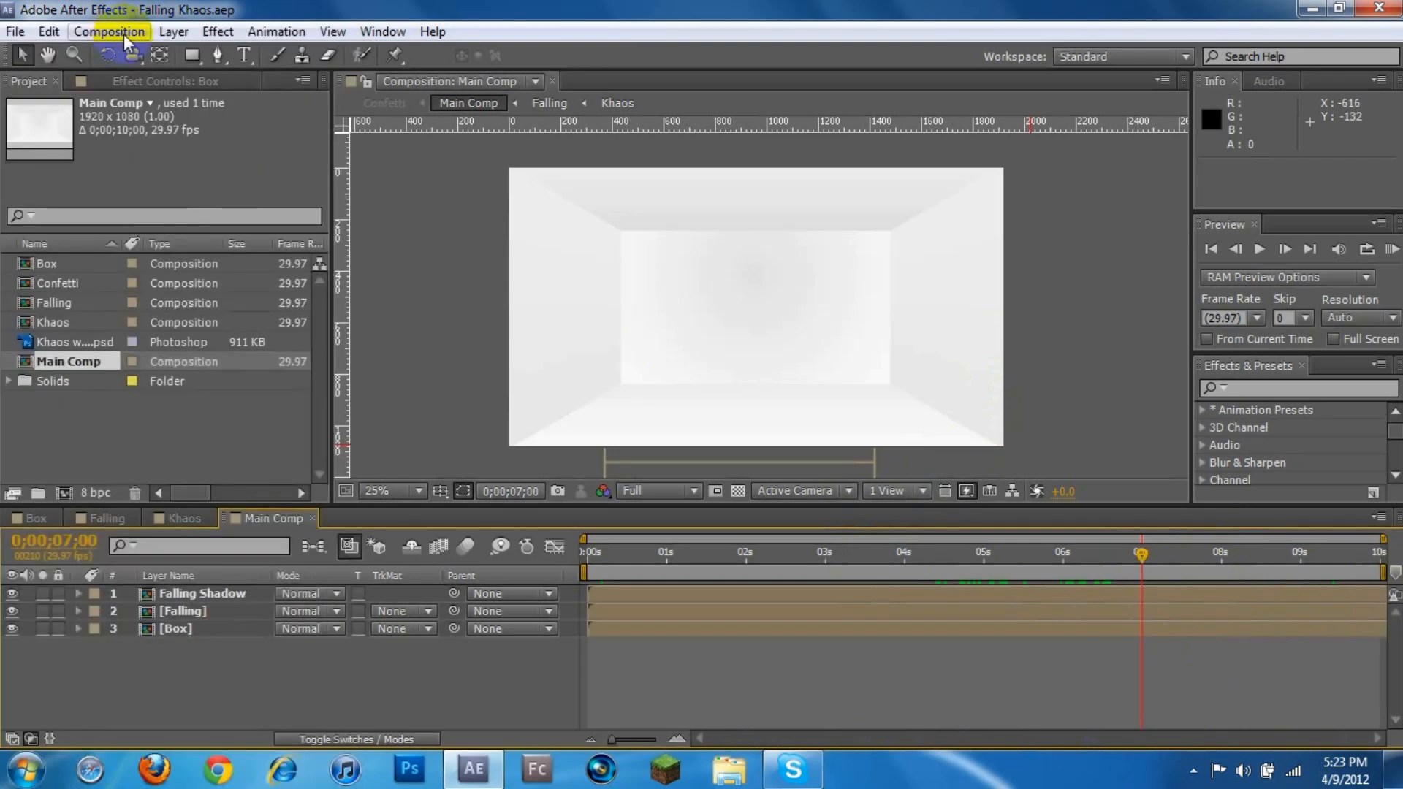
# Open the Layer menu and move across to the Composition menu.
pyautogui.click(174, 31)
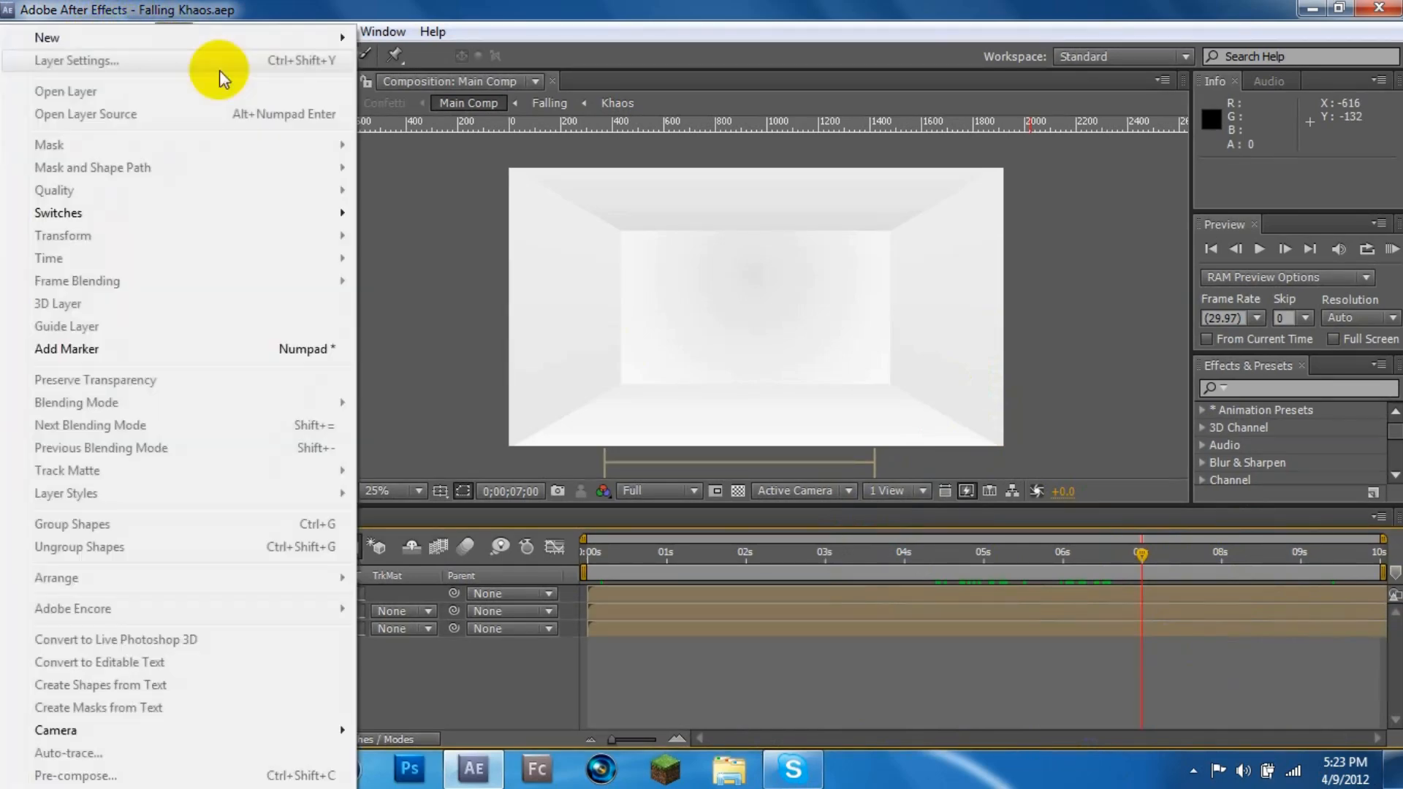
pyautogui.click(108, 32)
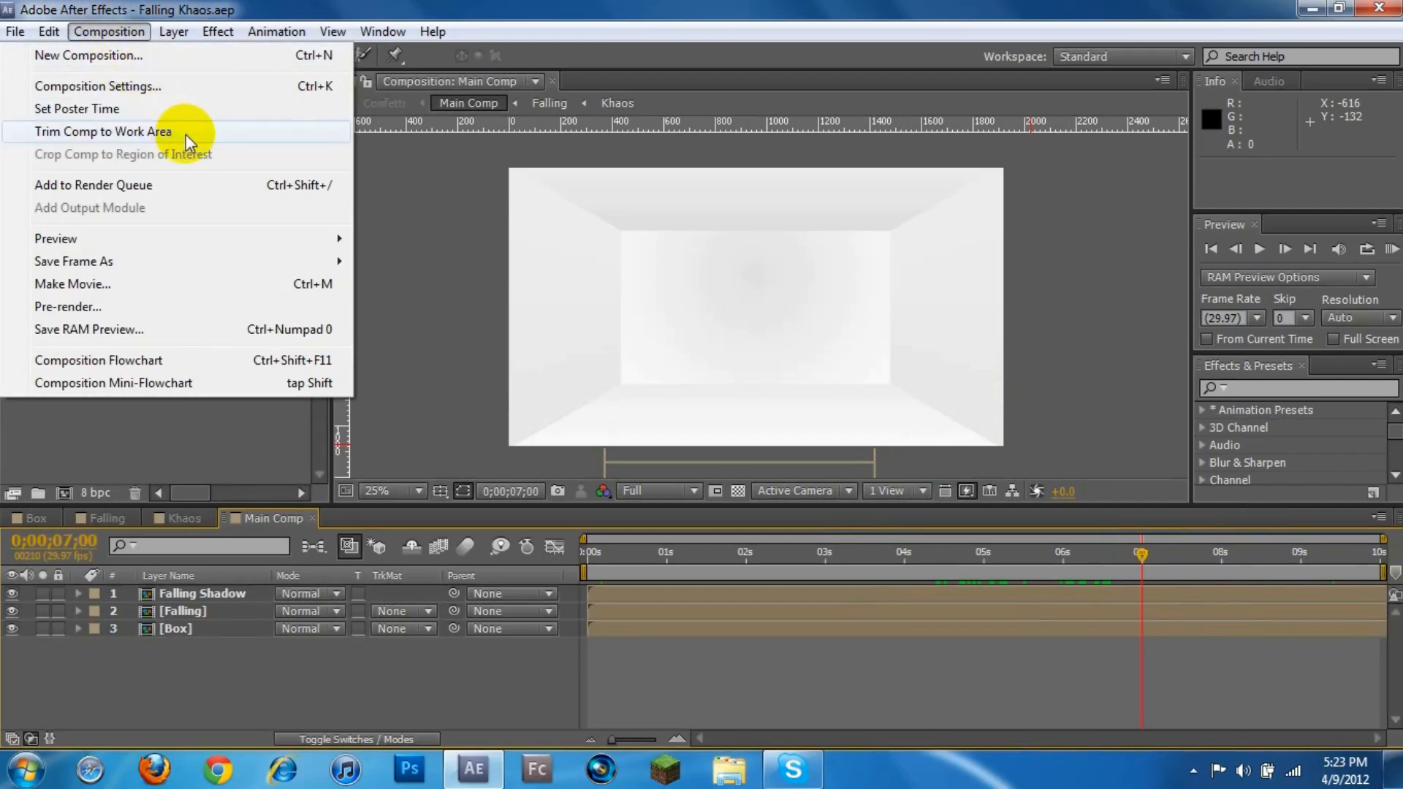
pyautogui.moveTo(224, 307)
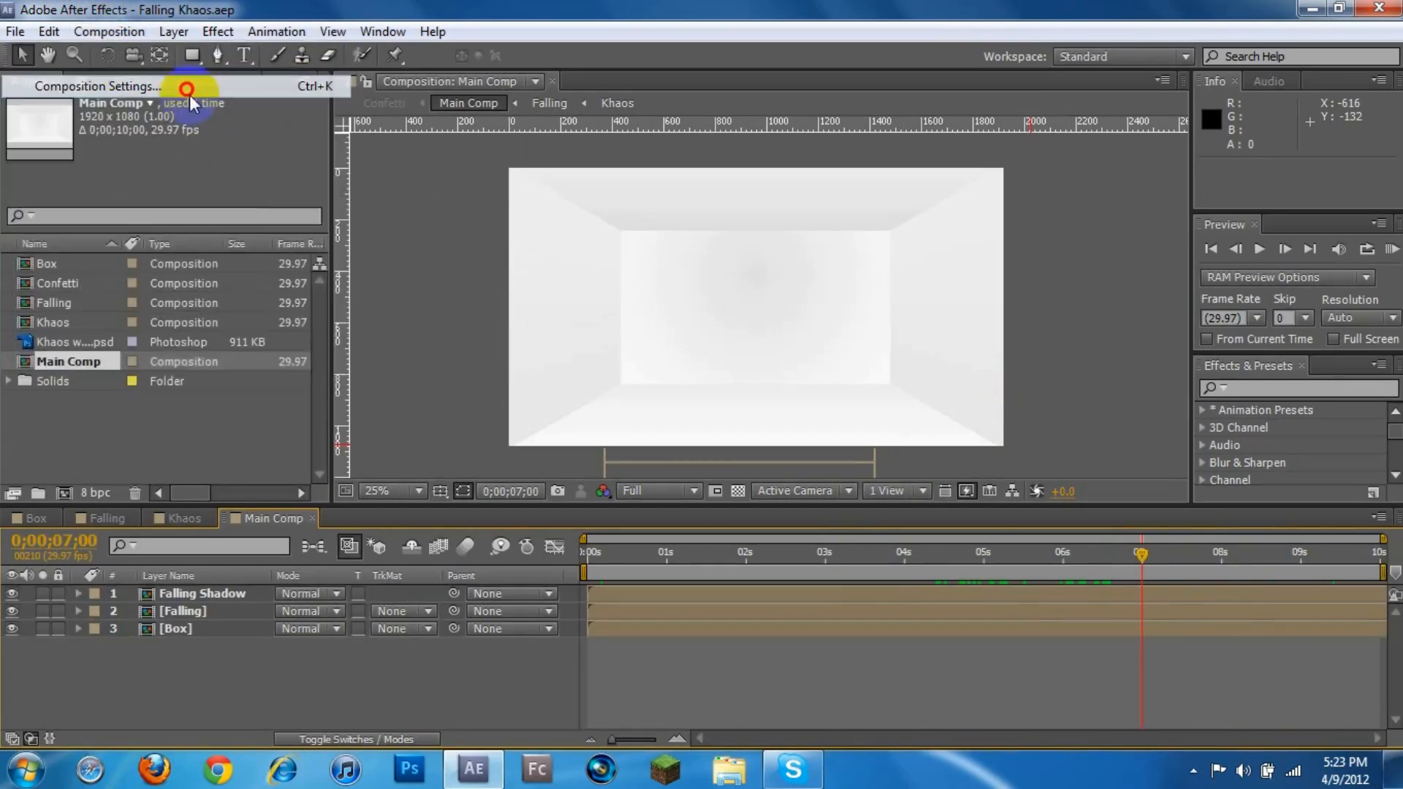
# In Main Comp's Composition Settings, change Duration from 0;00;10;00 to 0;00;07;00.
pyautogui.click(97, 87)
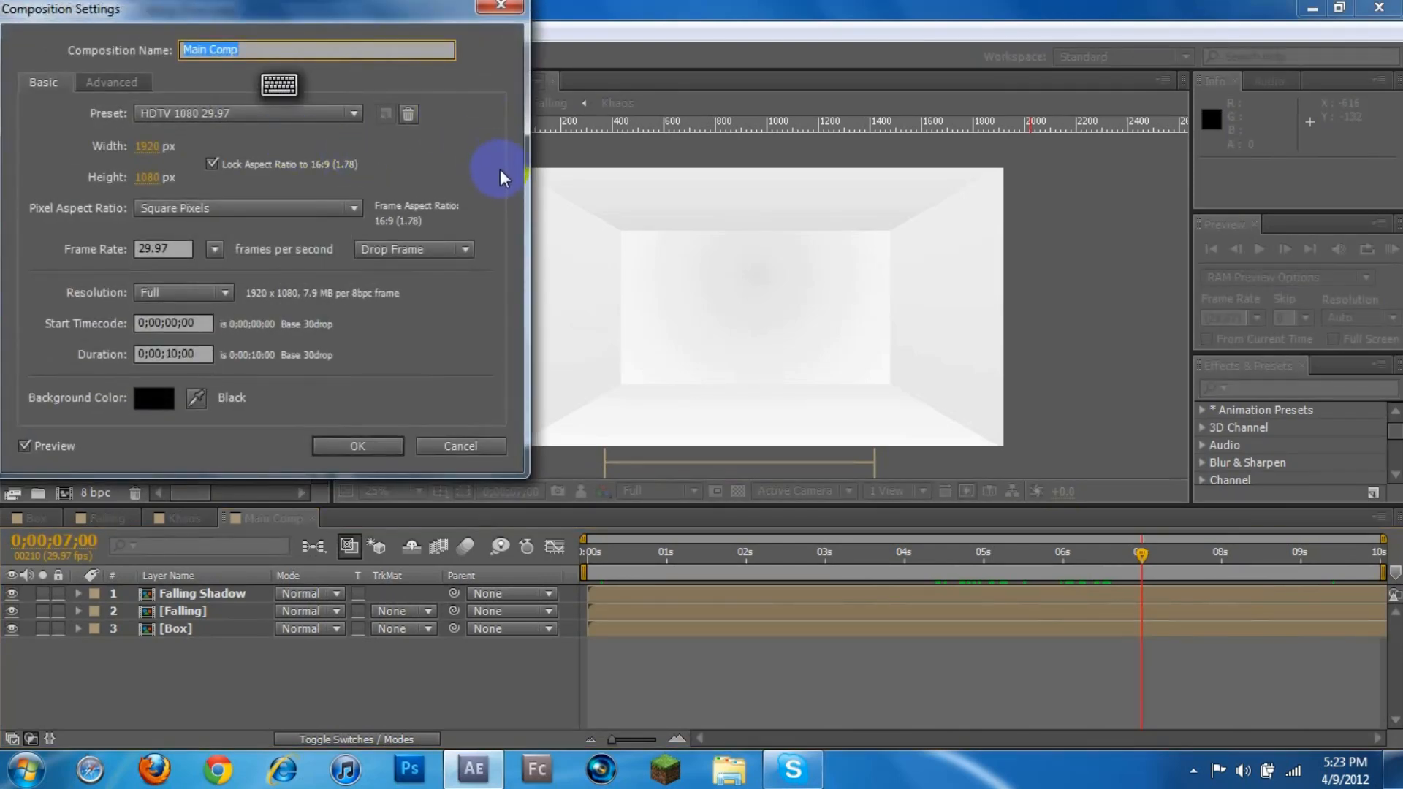
pyautogui.moveTo(295, 99)
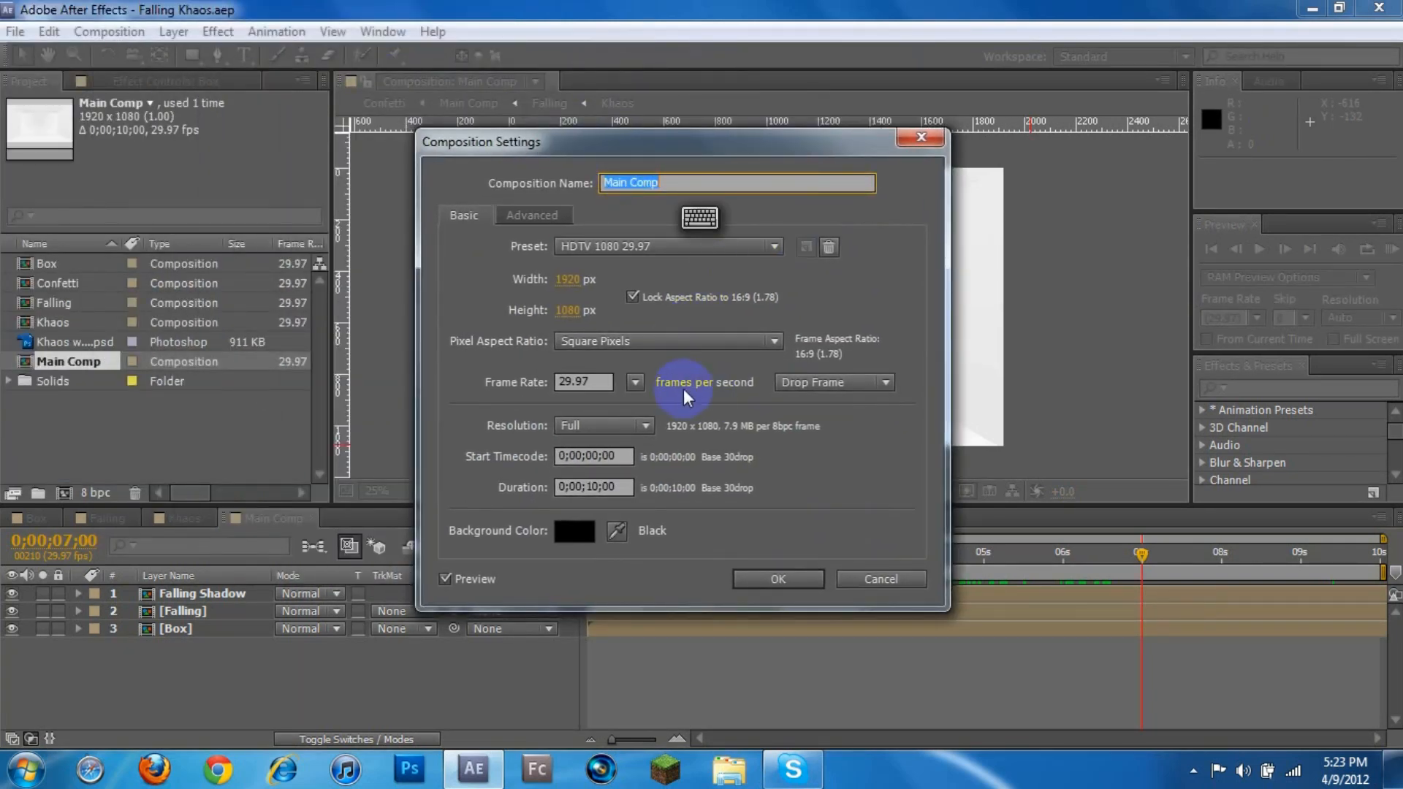
pyautogui.moveTo(569, 304)
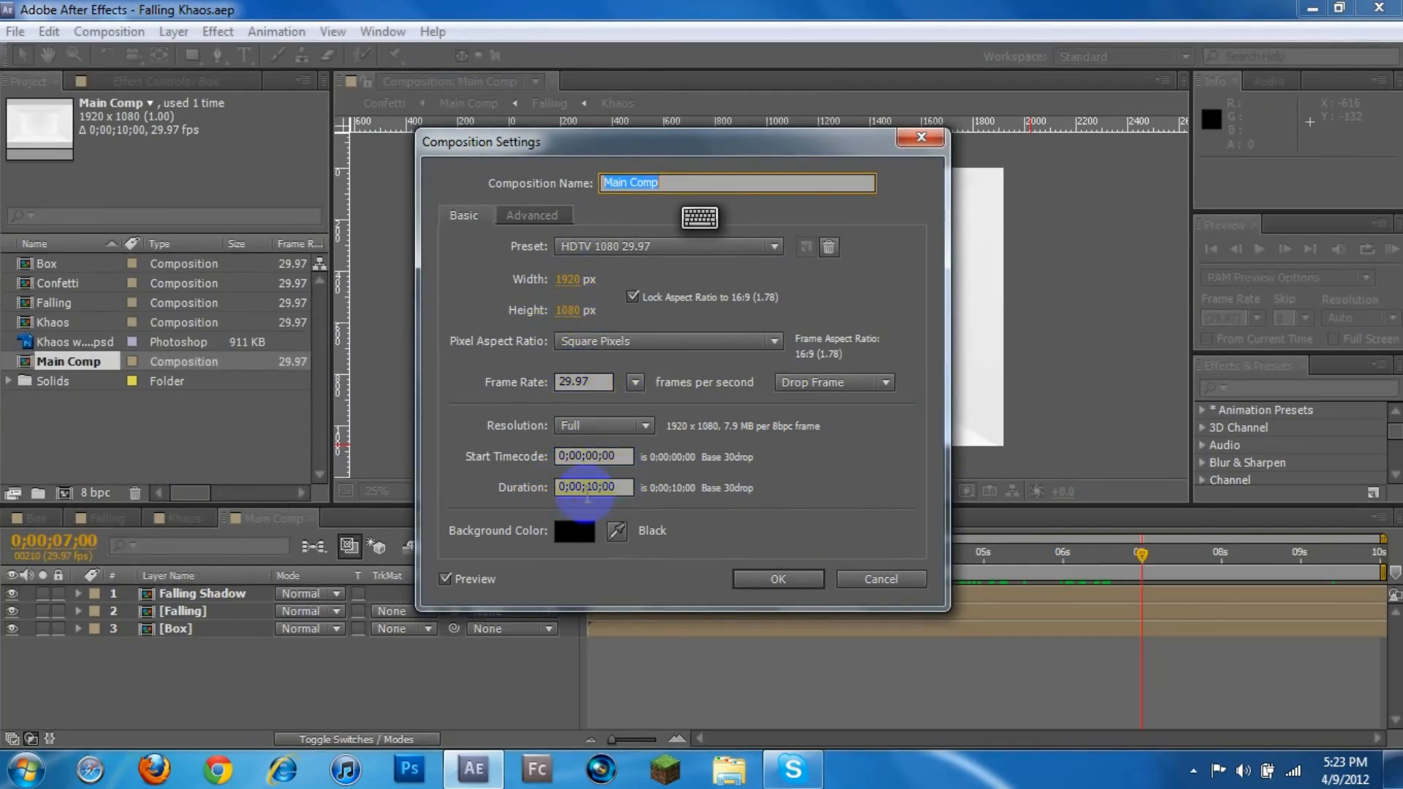
pyautogui.click(574, 531)
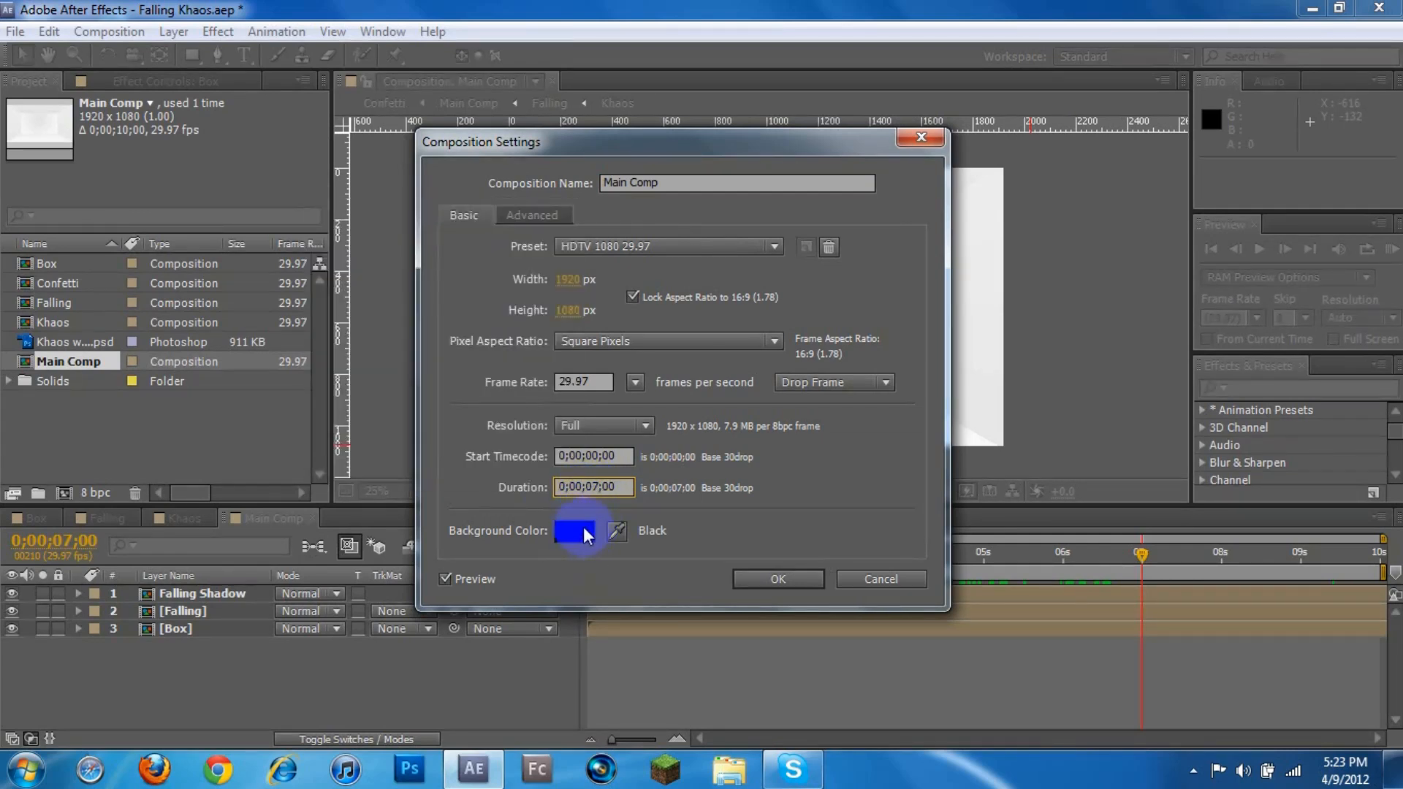
pyautogui.click(574, 529)
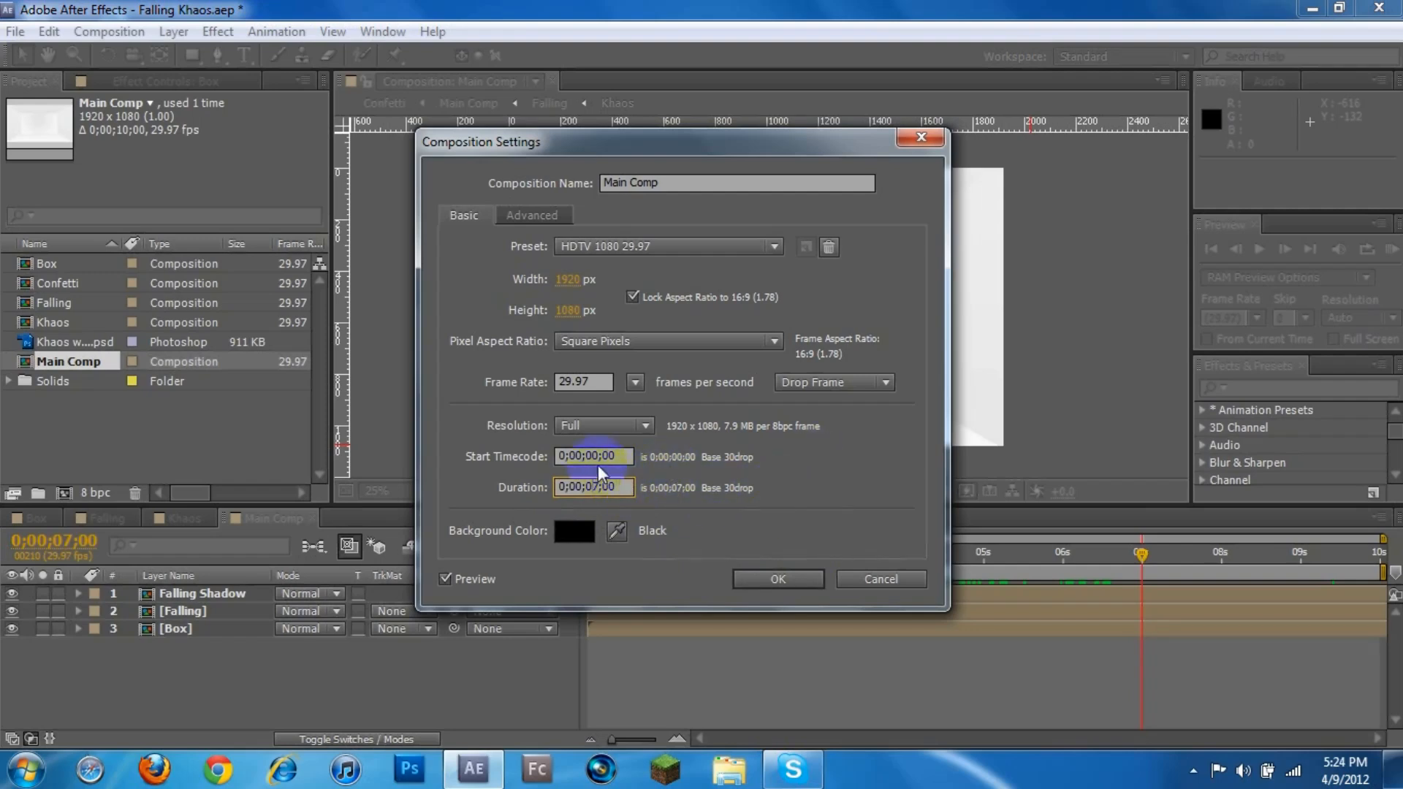
pyautogui.click(593, 486)
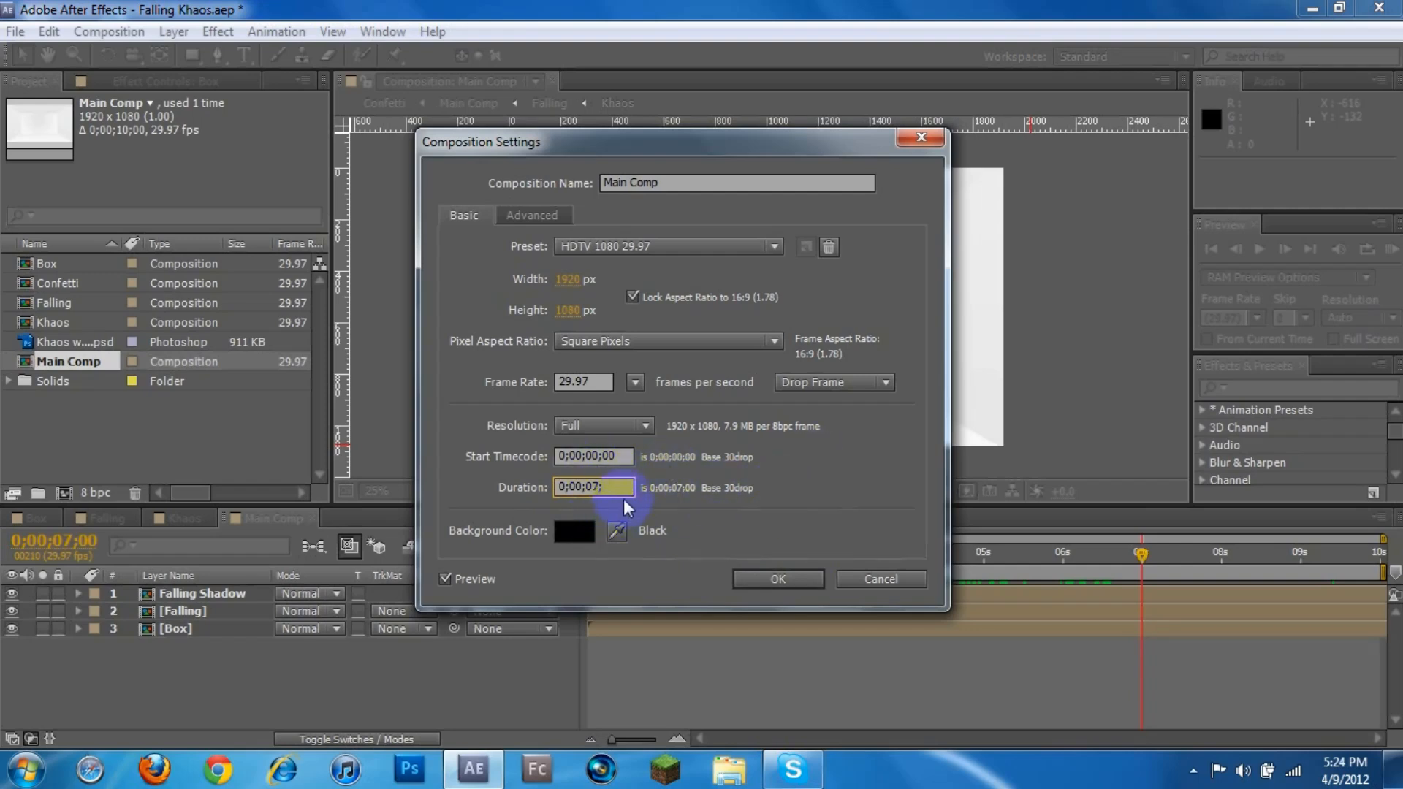
pyautogui.write('20')
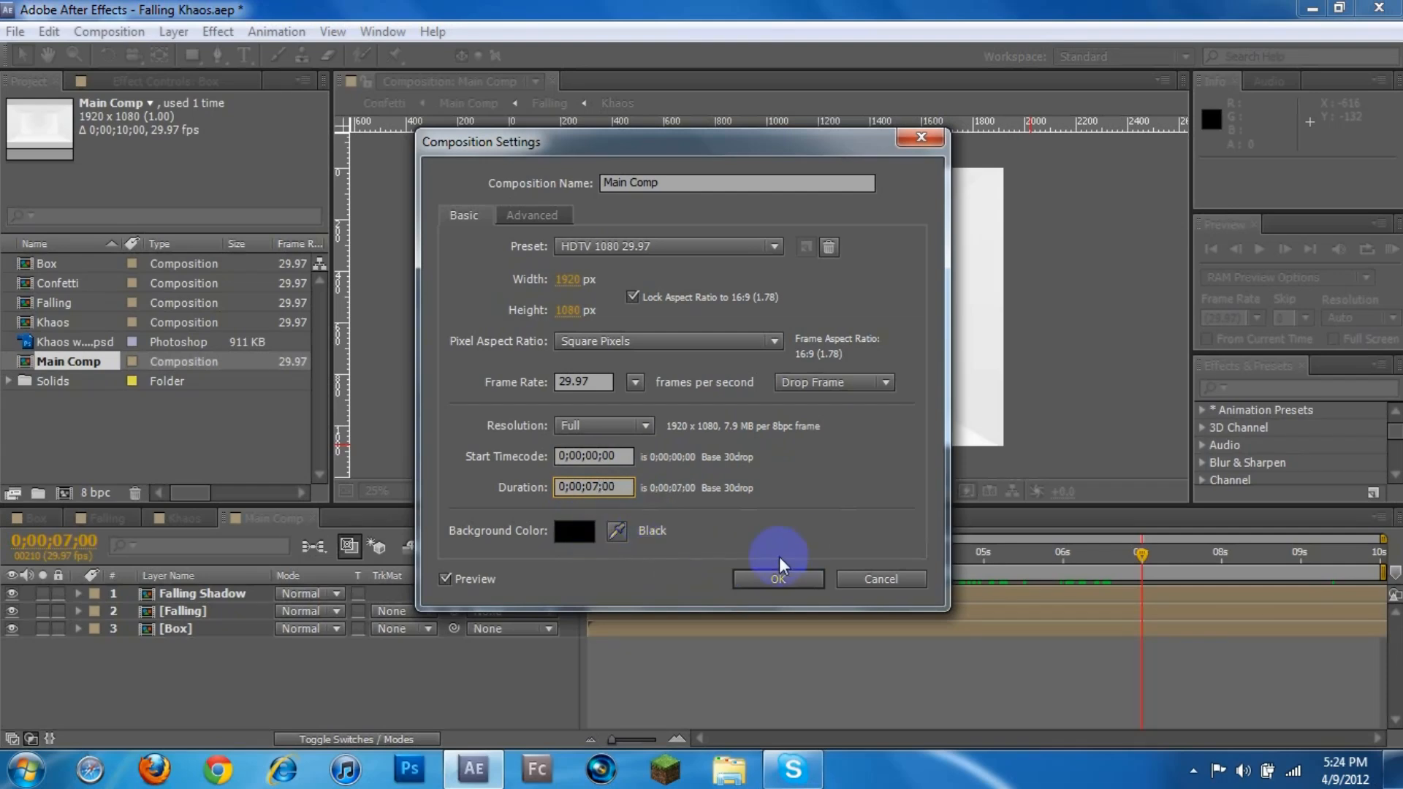
# Confirm Main Comp's 7-second duration and bring the Khaos composition into view.
pyautogui.click(777, 579)
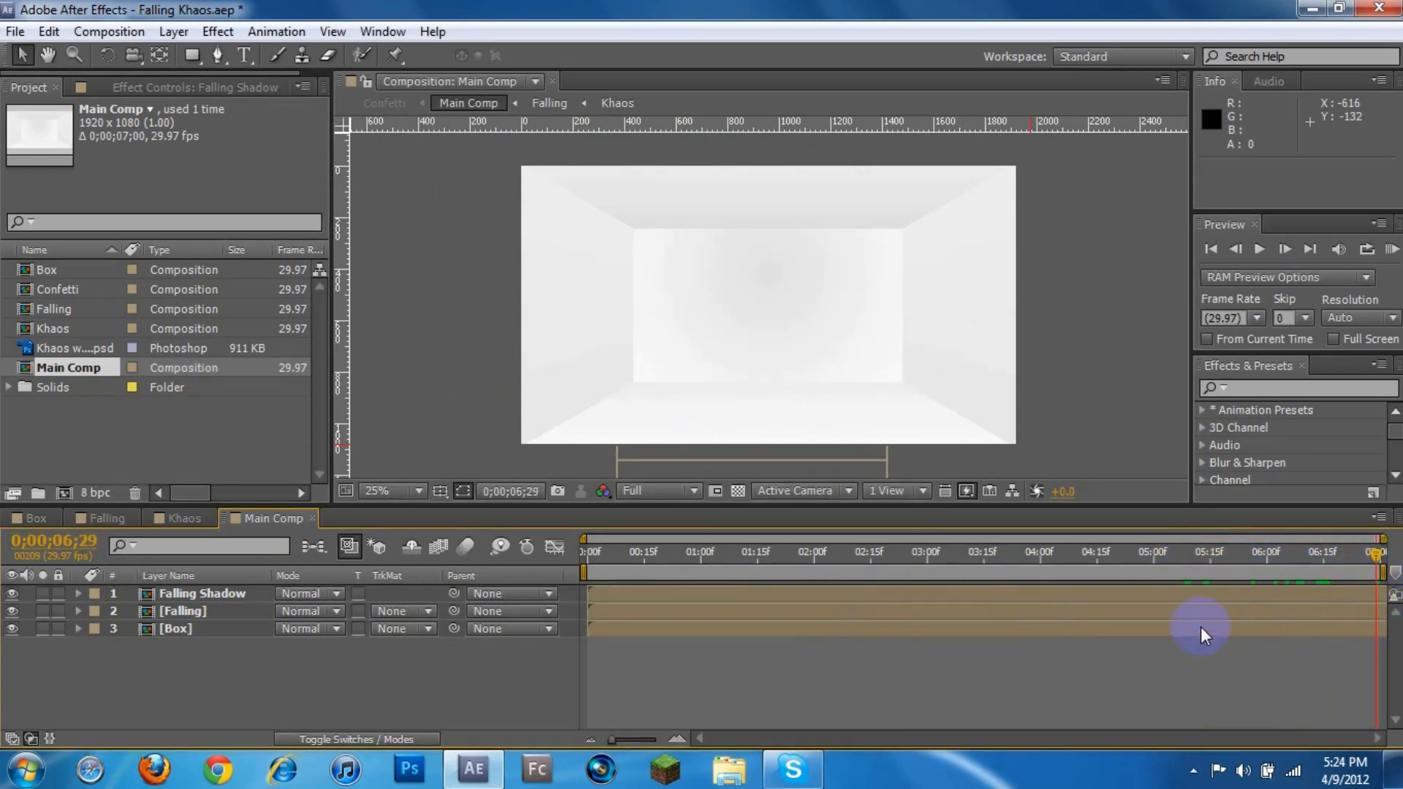
pyautogui.moveTo(1157, 669)
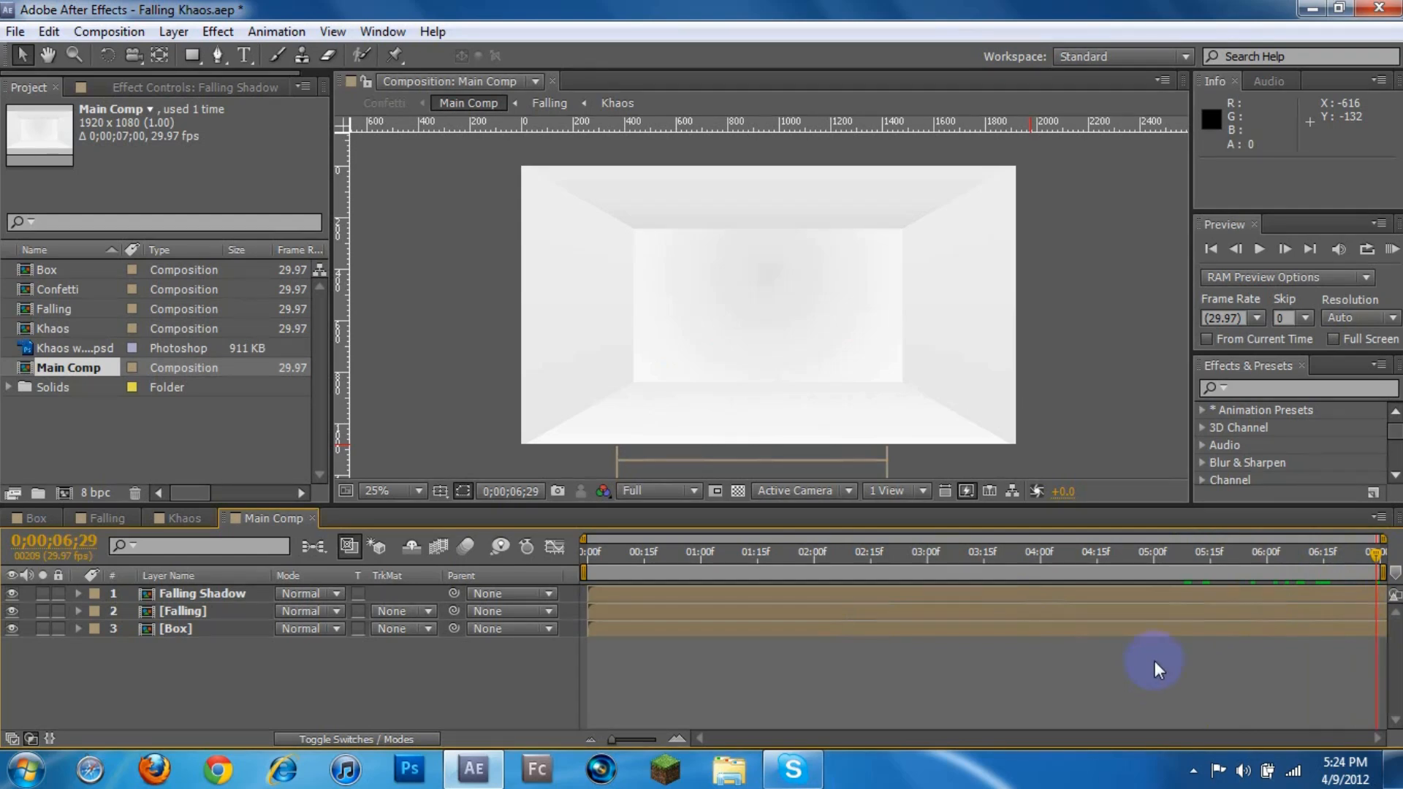
pyautogui.moveTo(768, 101)
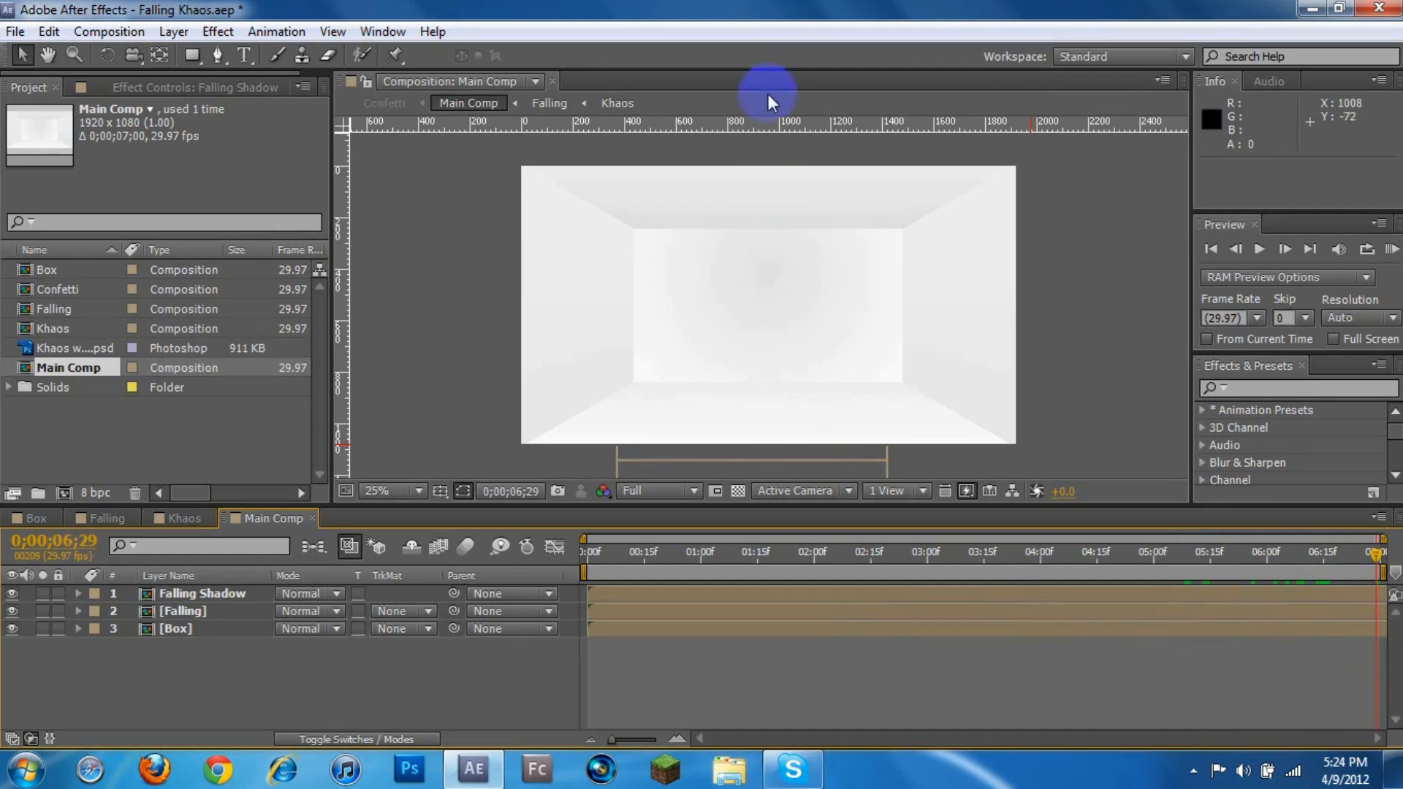
pyautogui.click(179, 519)
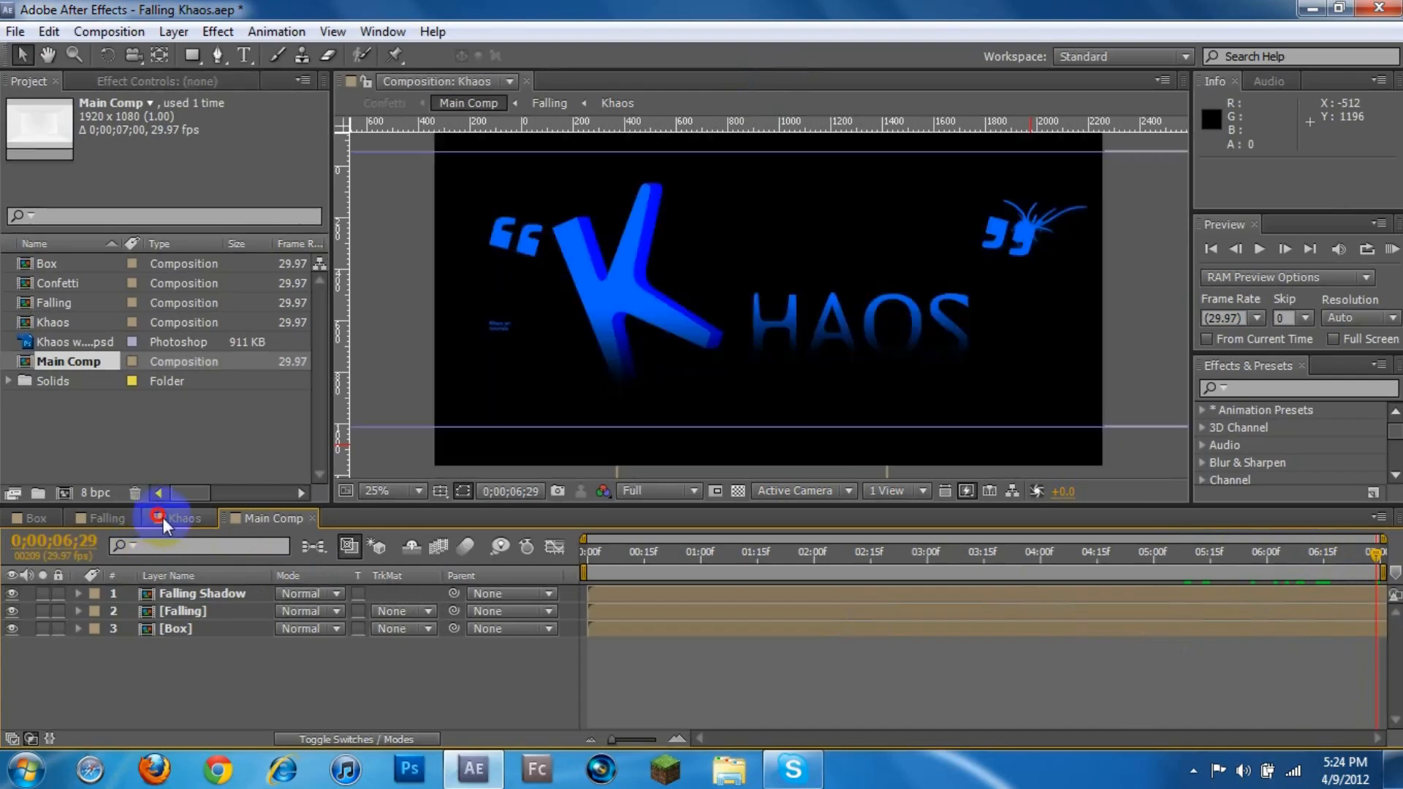
# Check the Khaos composition's 30-second settings, close them, and return to Main Comp.
pyautogui.click(109, 31)
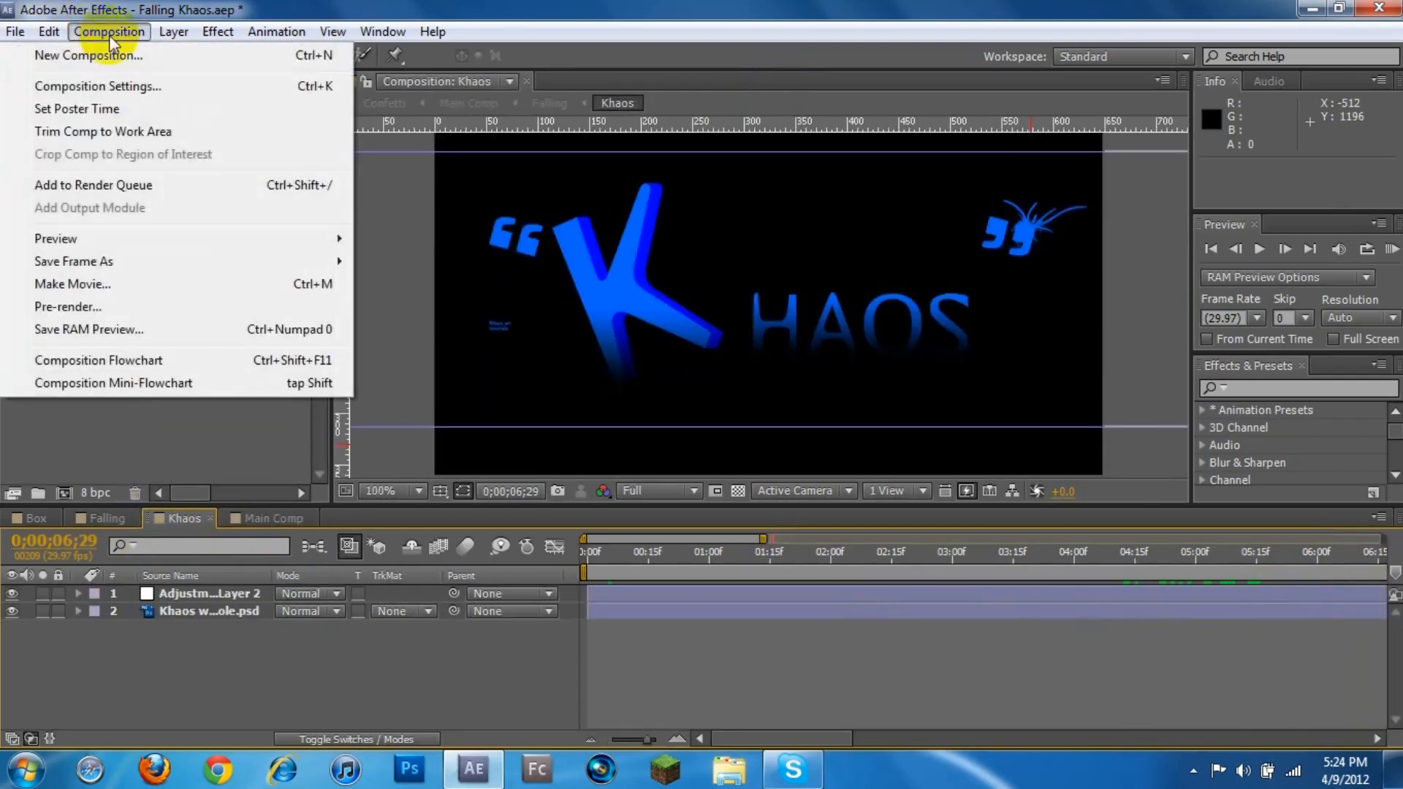
pyautogui.click(97, 86)
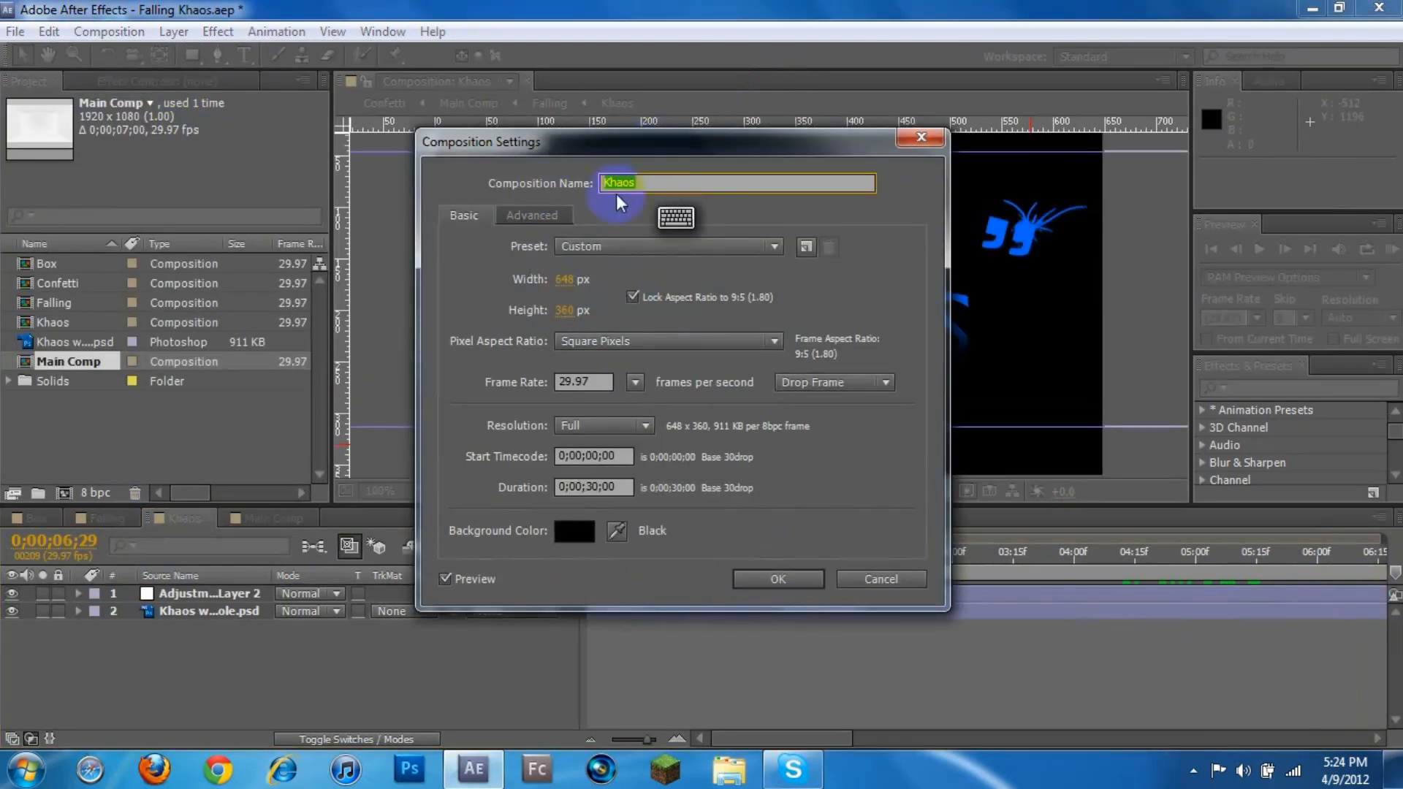
pyautogui.click(777, 579)
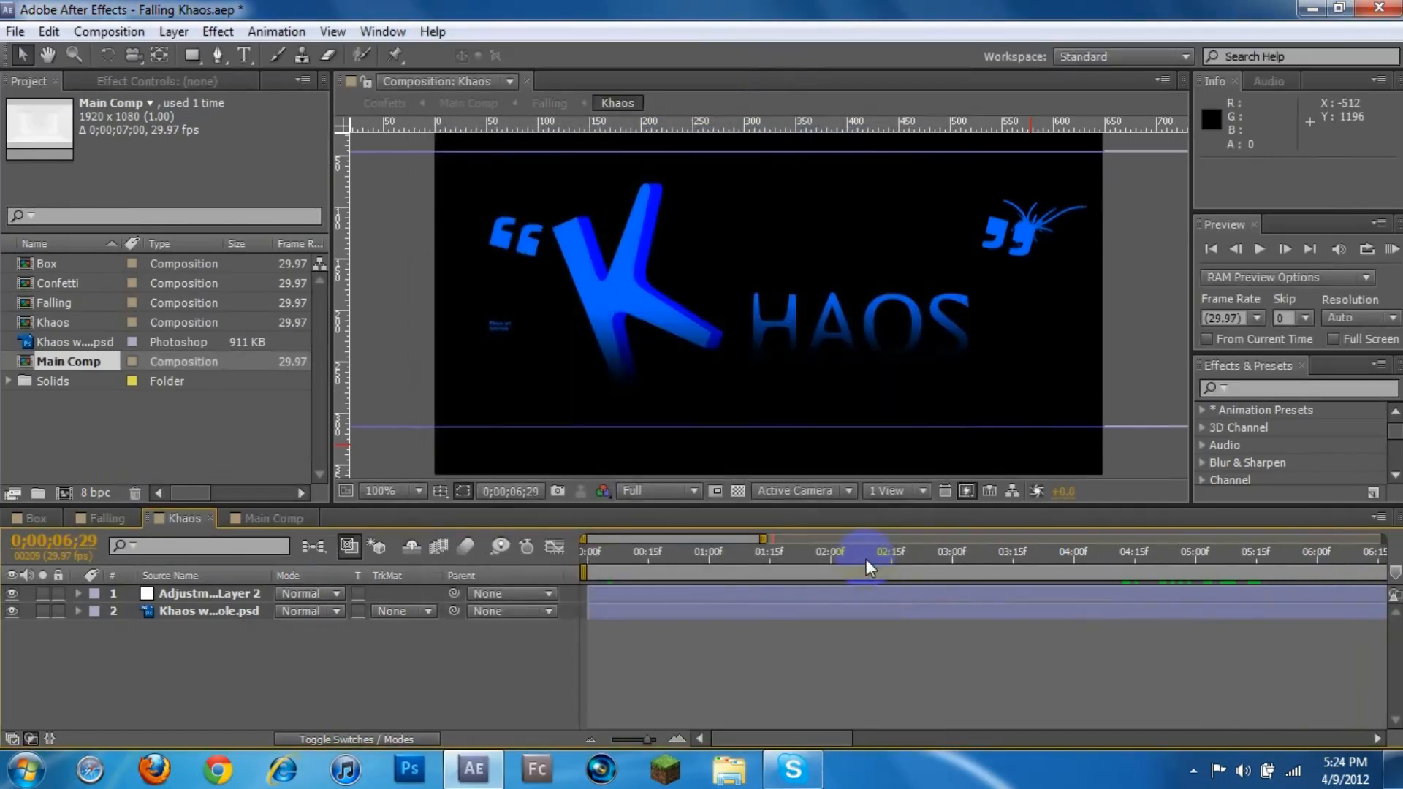
pyautogui.moveTo(282, 527)
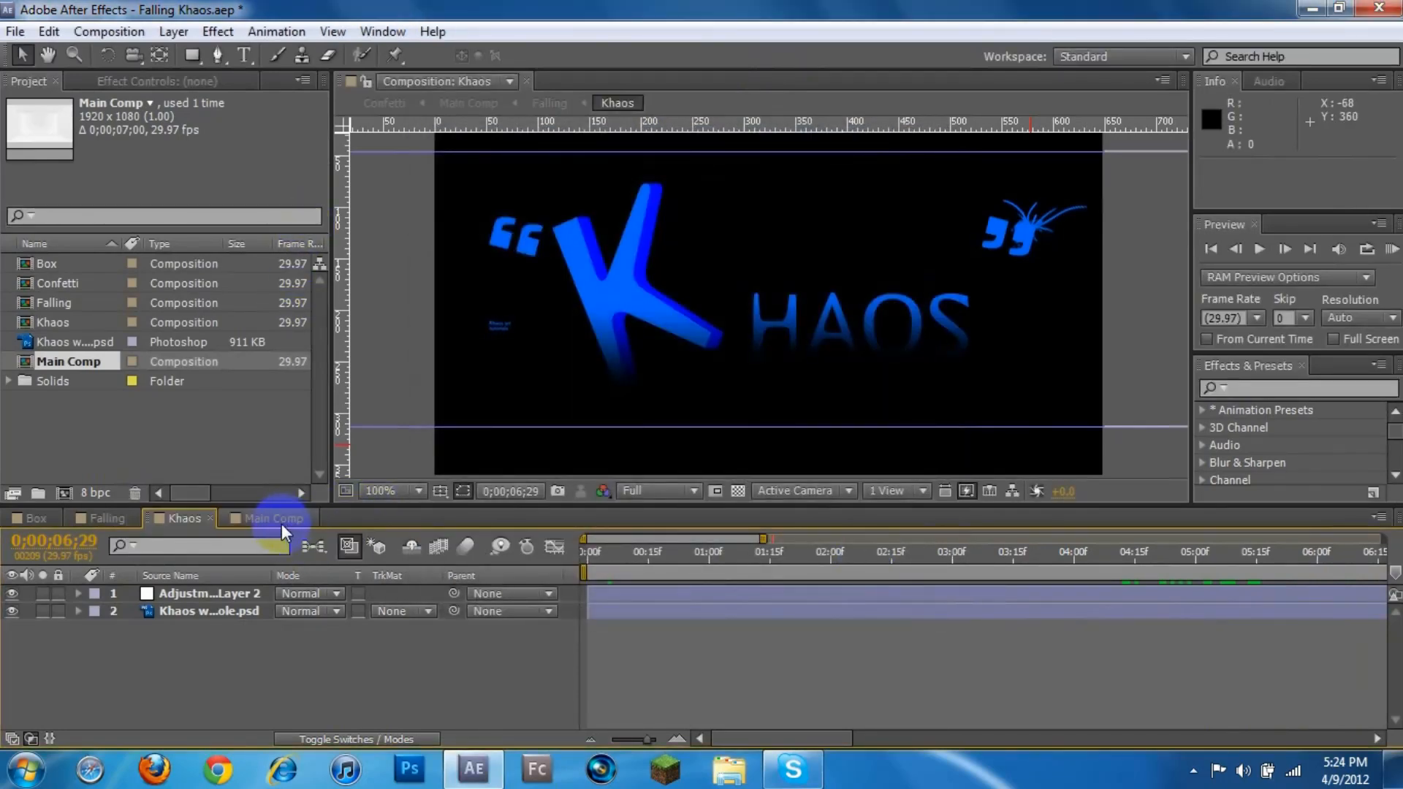
pyautogui.click(271, 517)
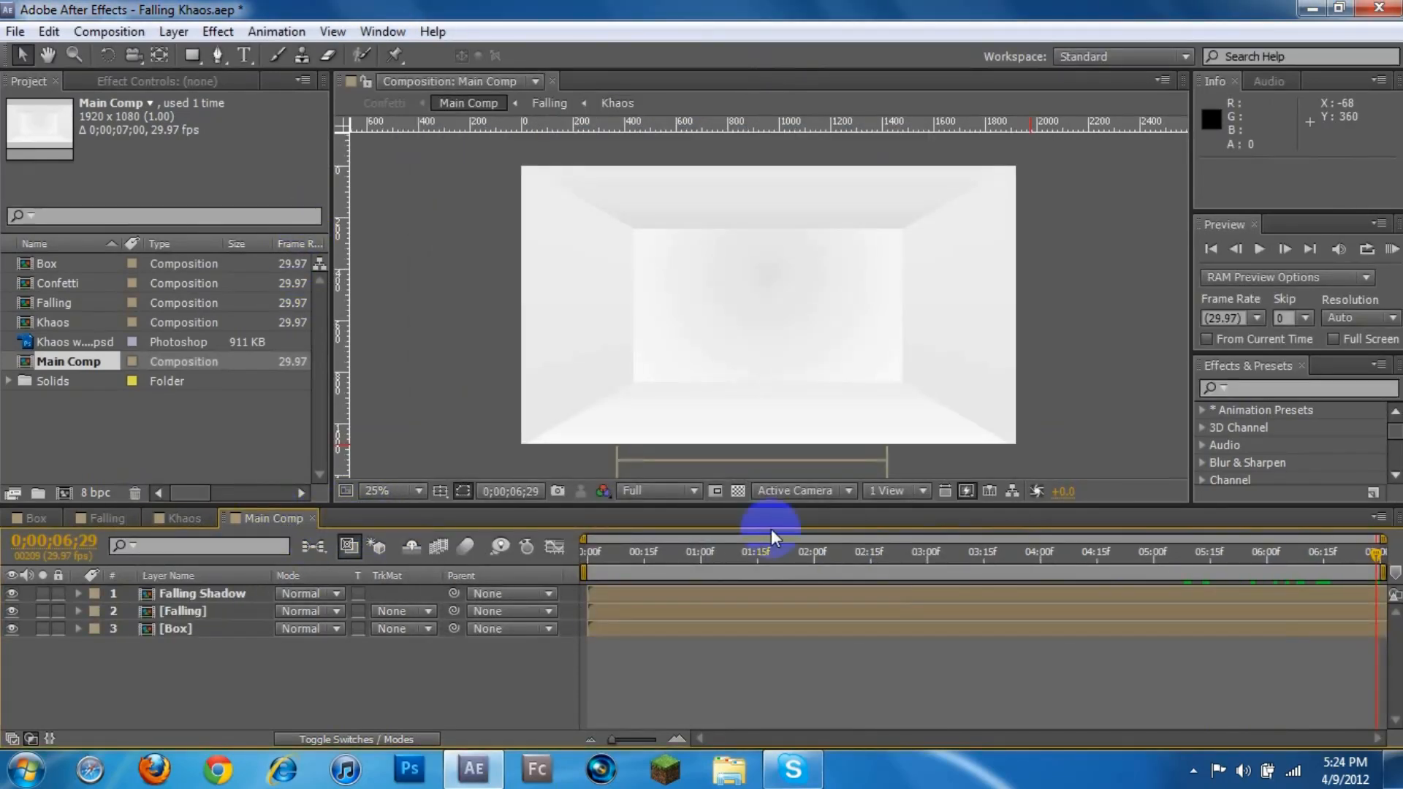
# Reopen Main Comp's settings and apply a 0;00;30;00 duration.
pyautogui.click(536, 81)
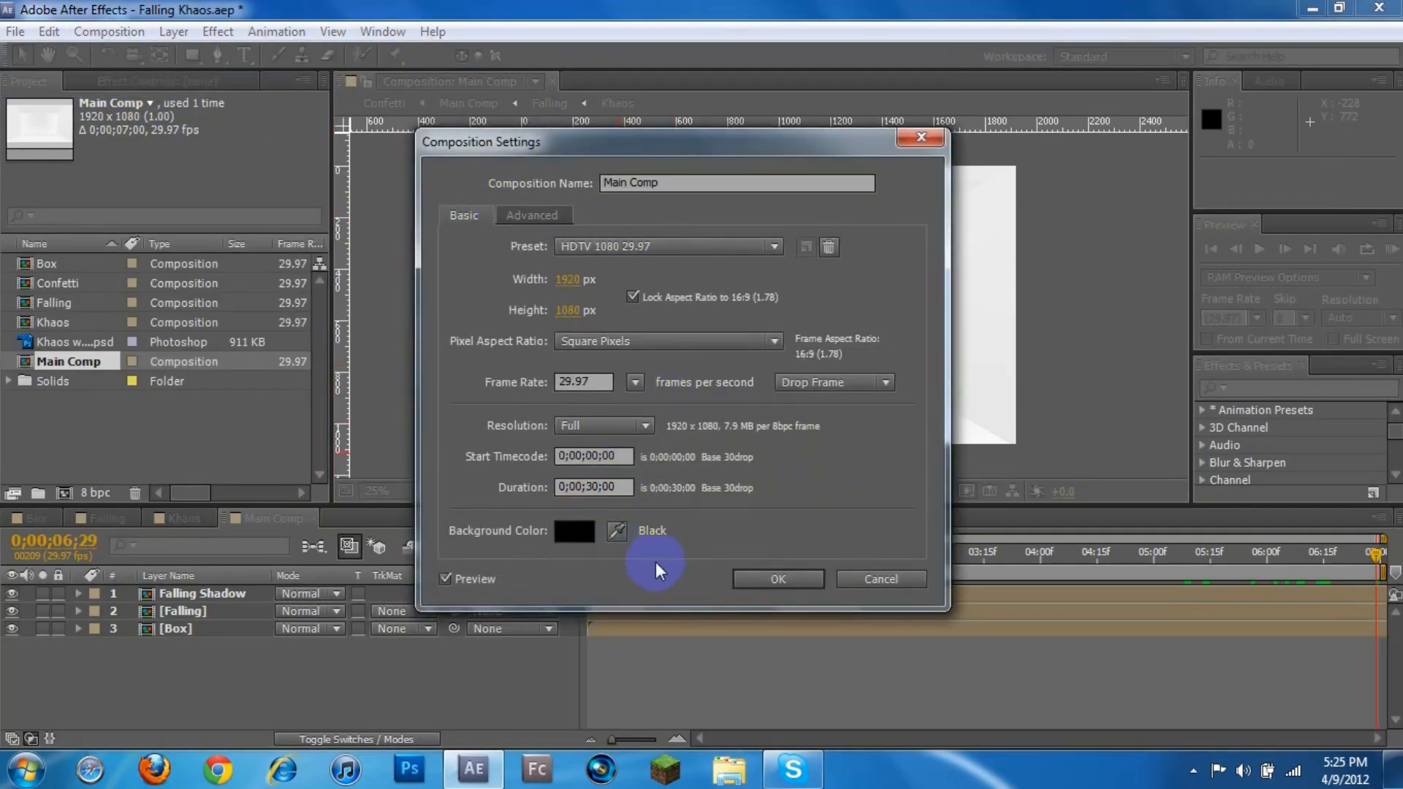
pyautogui.click(776, 578)
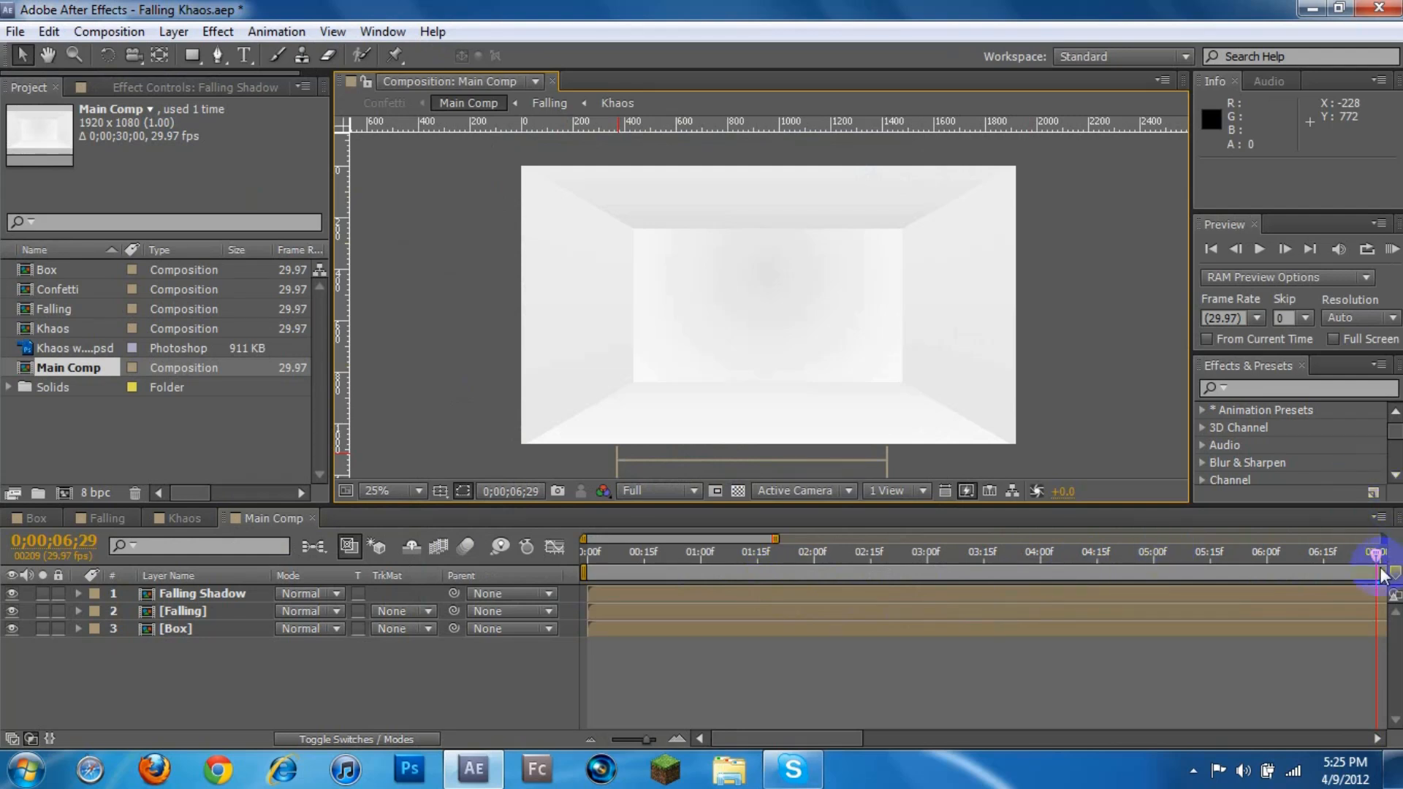